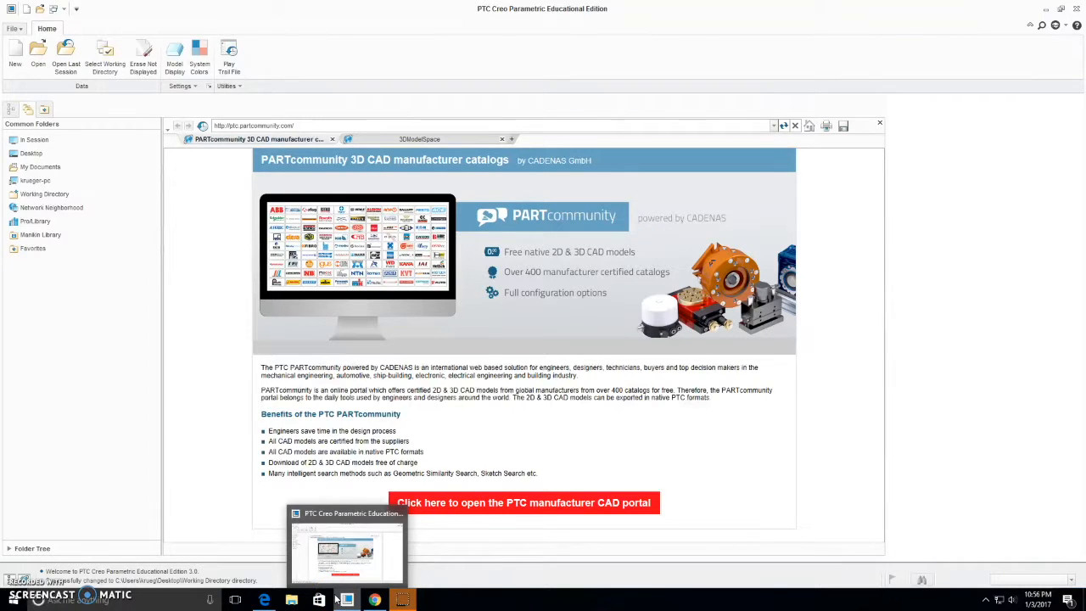
{"action": "mouse_move", "coordinate": [220, 371]}
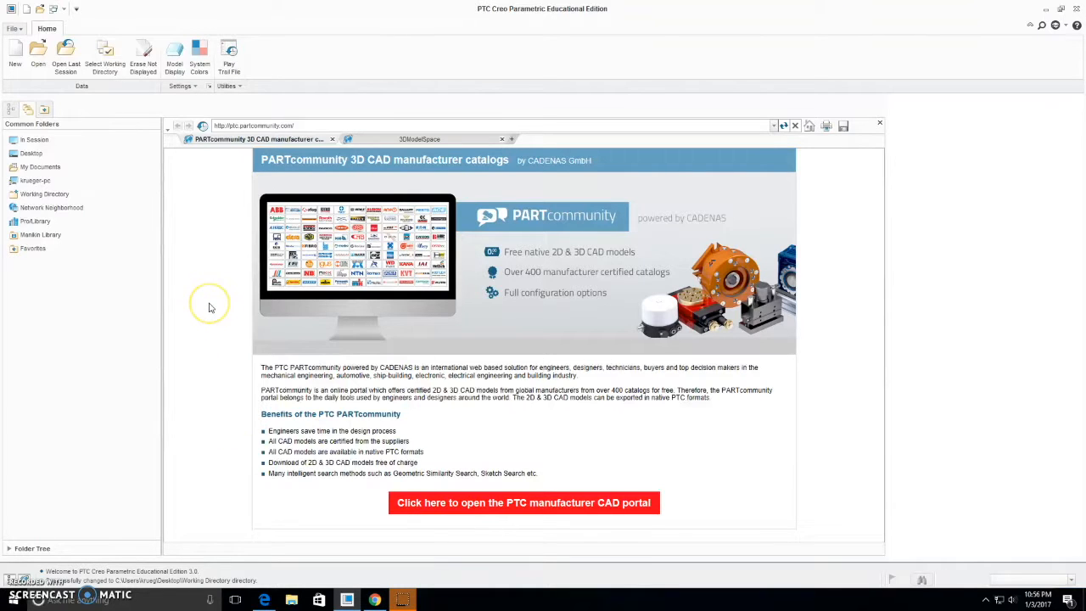
{"action": "mouse_move", "coordinate": [210, 308]}
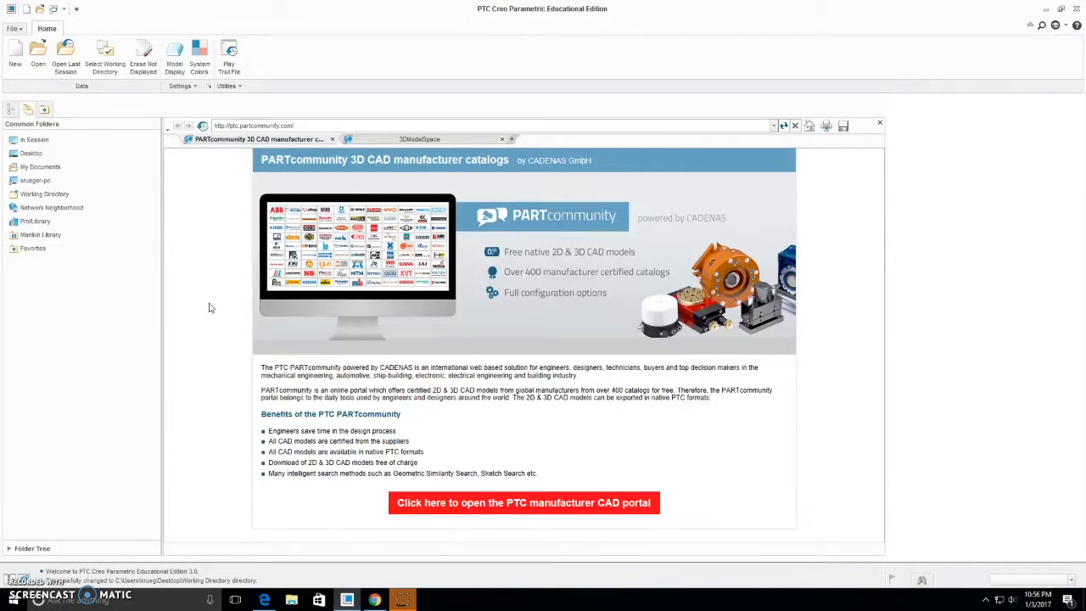
{"action": "mouse_move", "coordinate": [202, 380]}
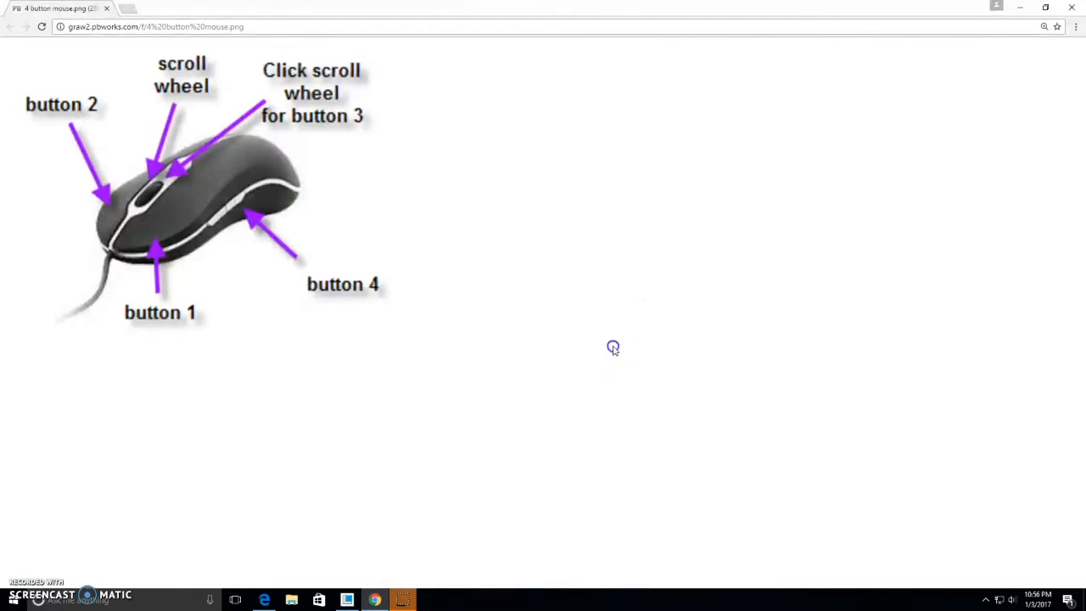
{"action": "mouse_move", "coordinate": [634, 186]}
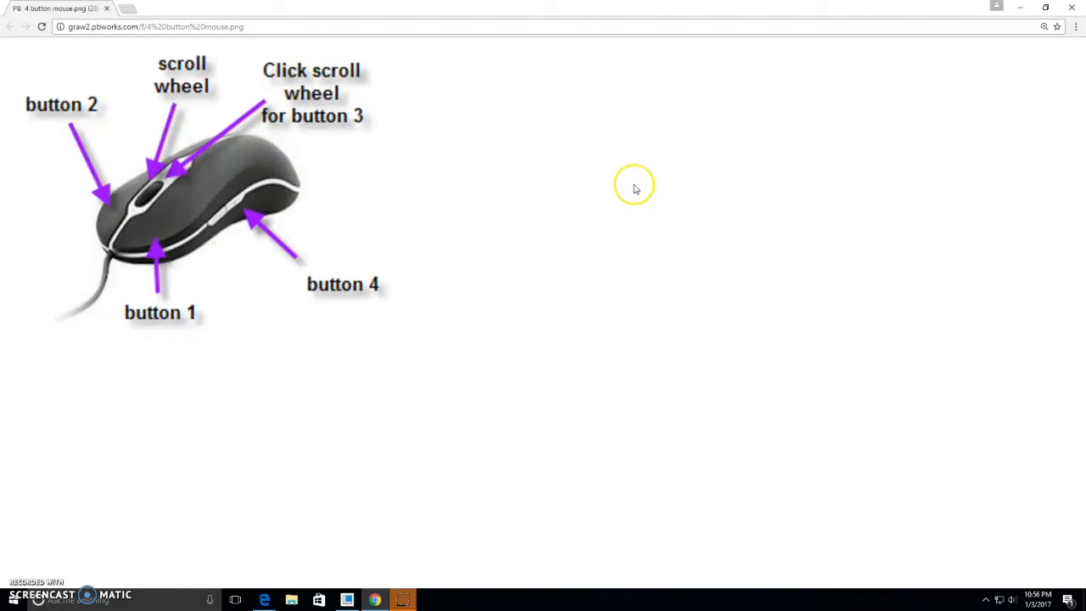
{"action": "mouse_move", "coordinate": [540, 188]}
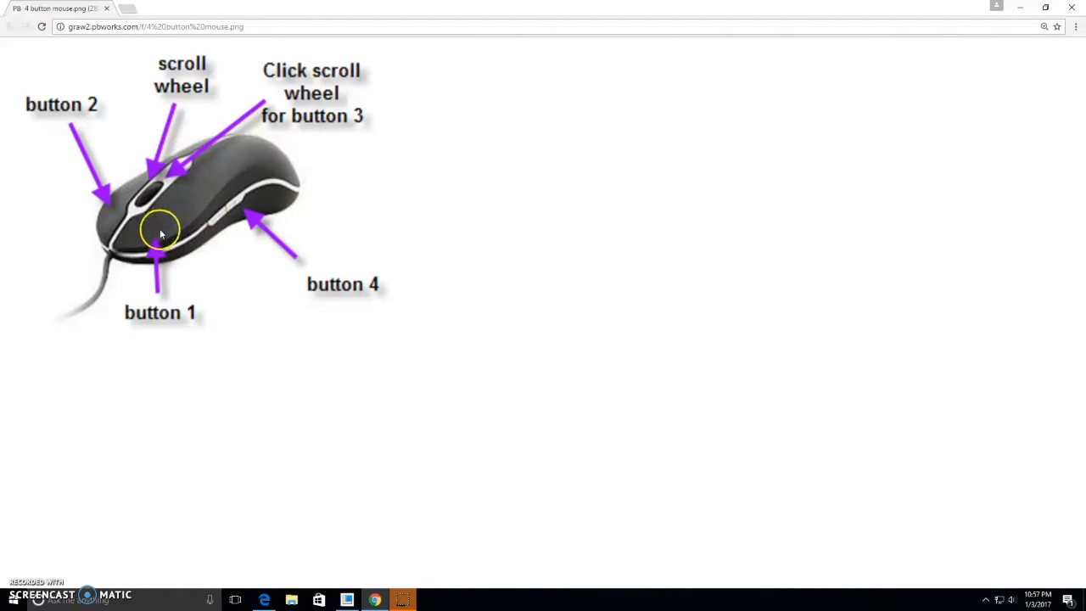
{"action": "mouse_move", "coordinate": [139, 202]}
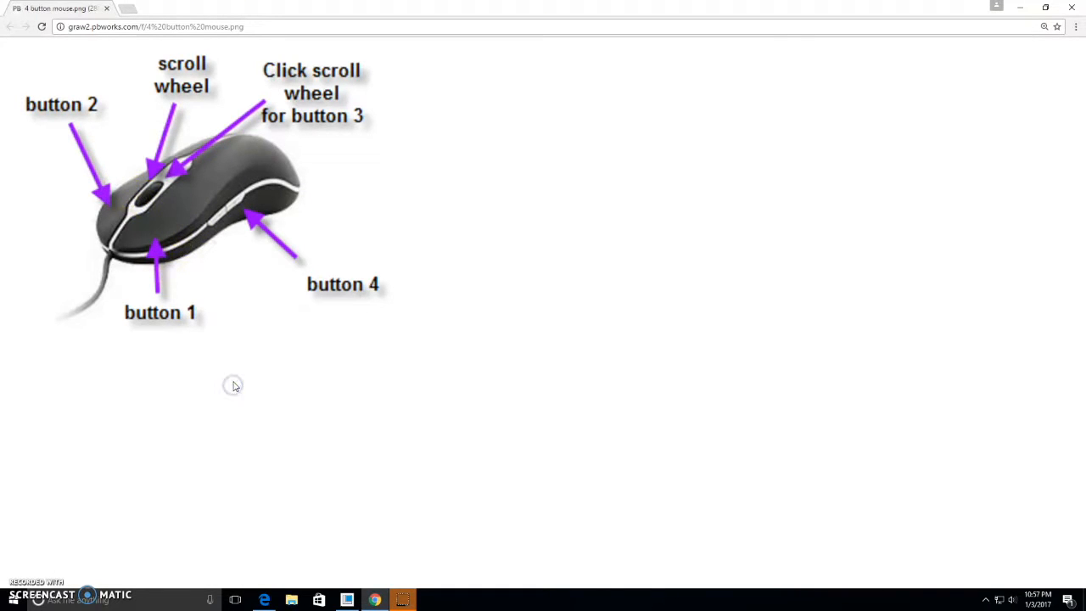
{"action": "mouse_move", "coordinate": [215, 397]}
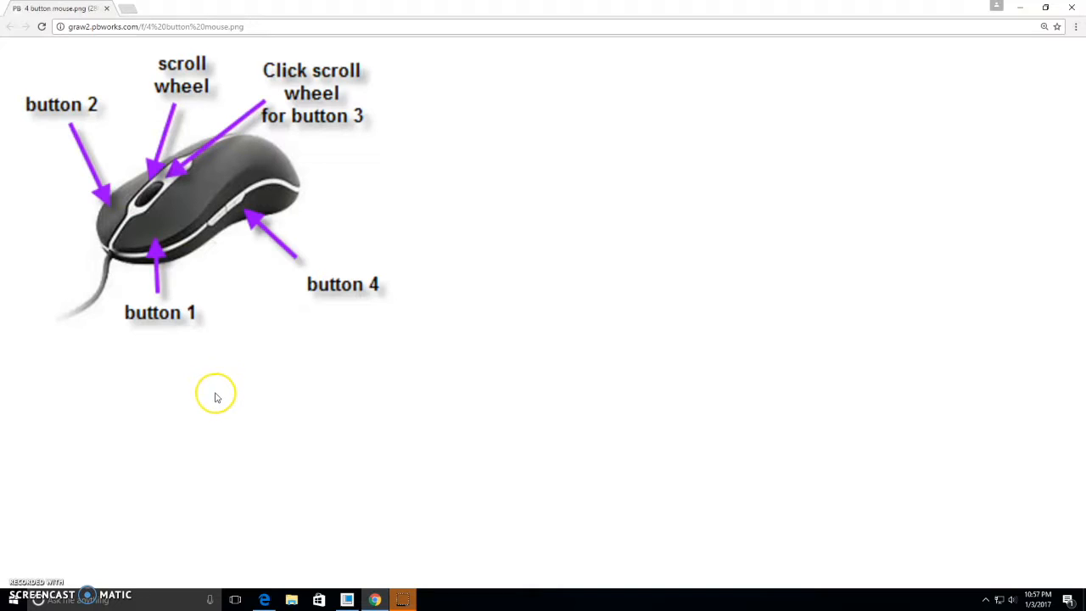
{"action": "mouse_move", "coordinate": [178, 288]}
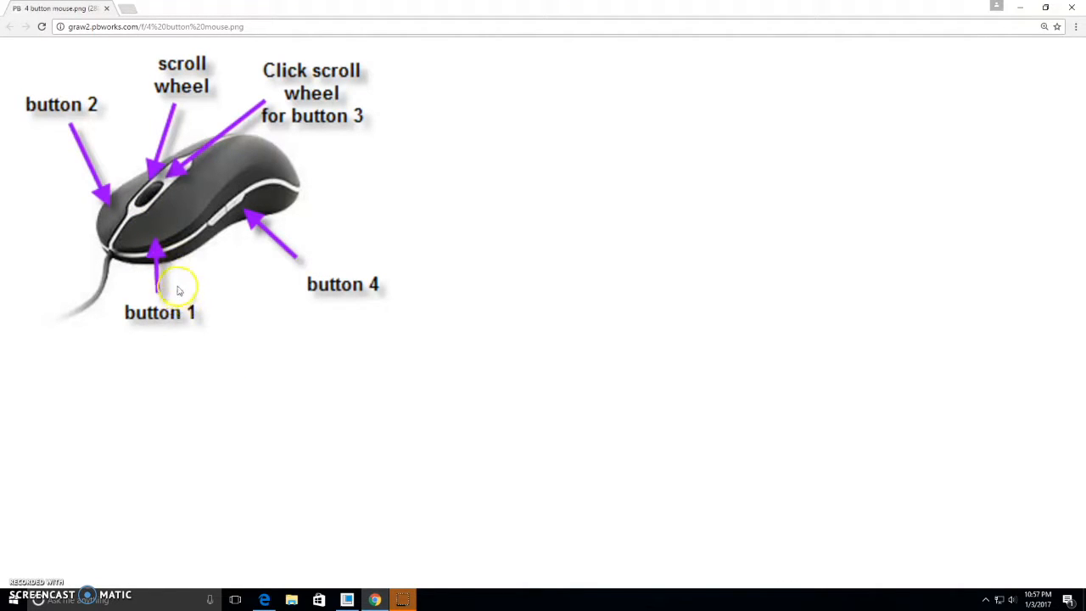
{"action": "mouse_move", "coordinate": [157, 219]}
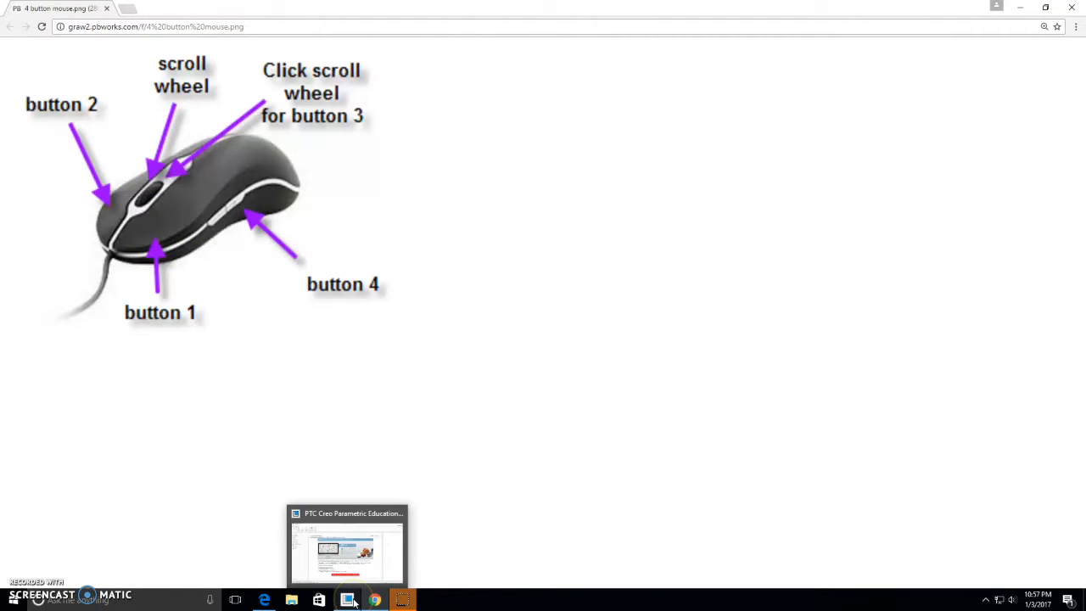
Set the desktop Working Directory folder as Creo's current working directory
{"action": "left_click", "coordinate": [347, 552]}
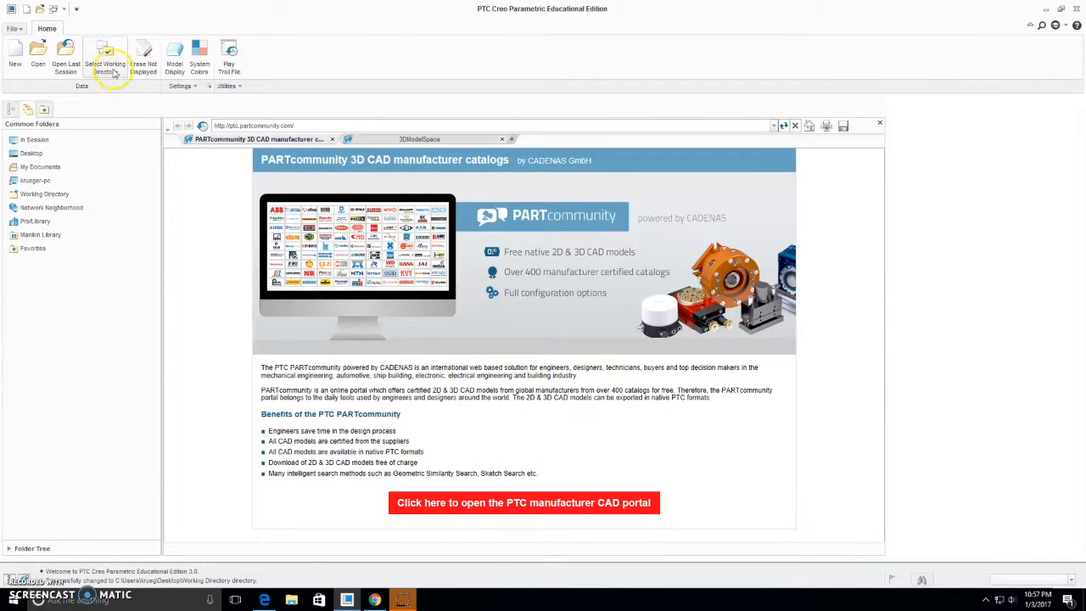
{"action": "left_click", "coordinate": [105, 55]}
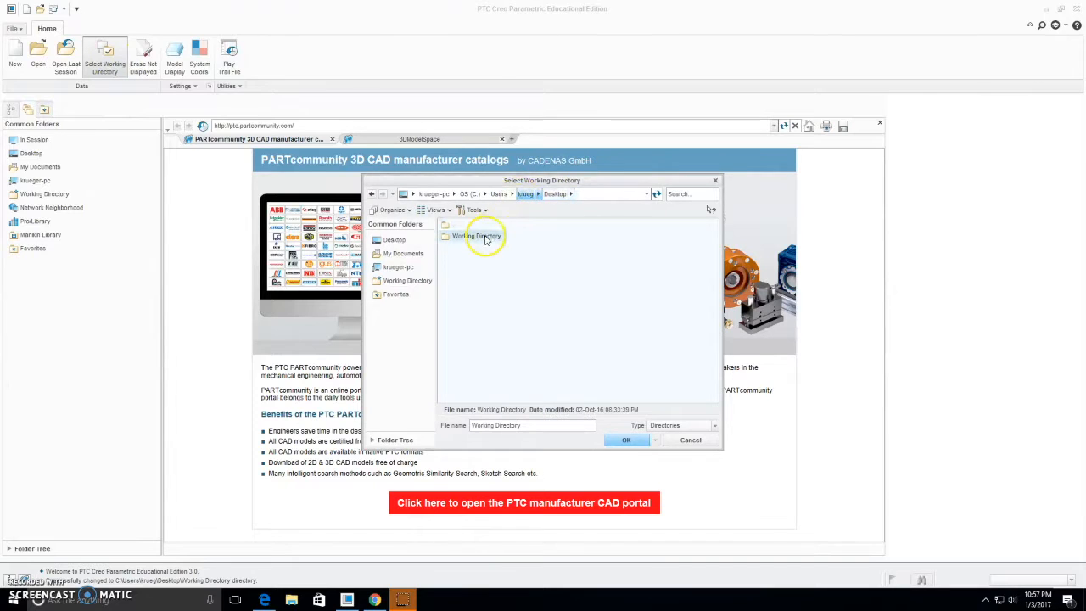
{"action": "left_click", "coordinate": [626, 440]}
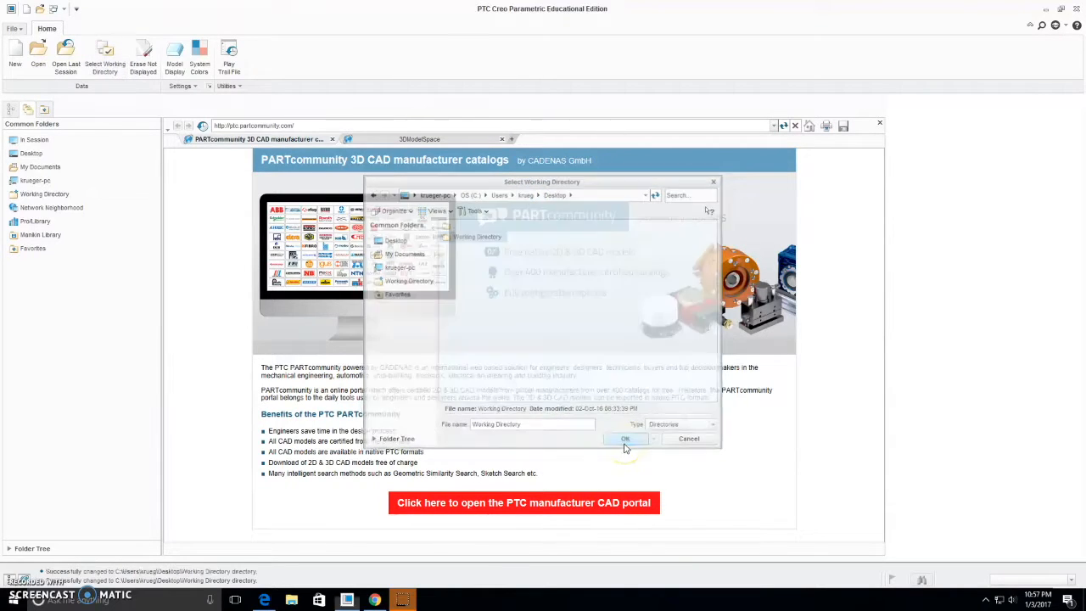
{"action": "left_click", "coordinate": [624, 438]}
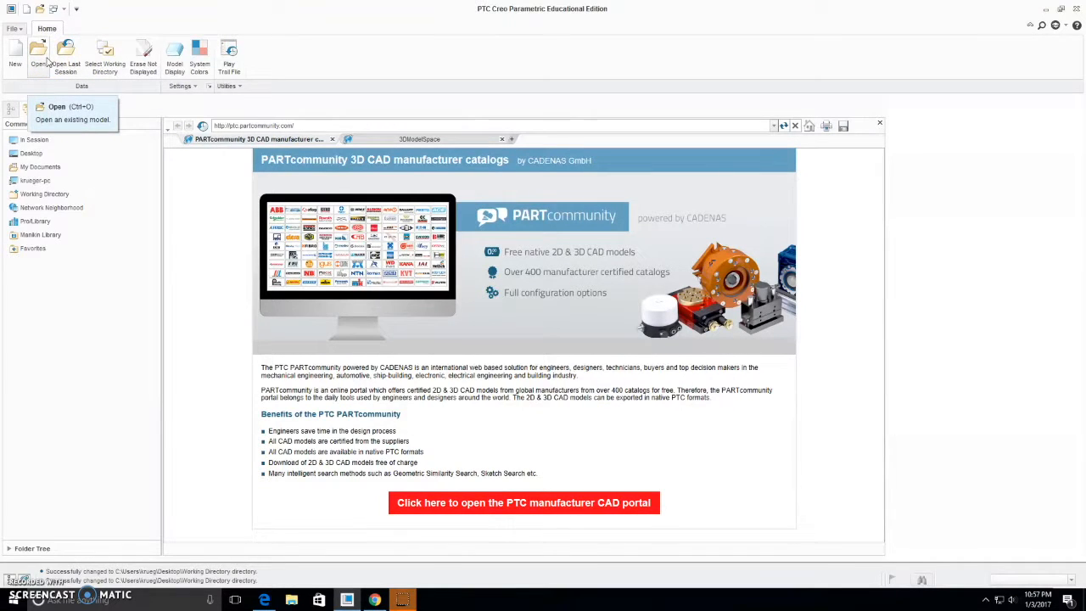
Open am-2647-4inwheel500hex.asm from the working directory, browsing files as thumbnails
{"action": "left_click", "coordinate": [56, 106]}
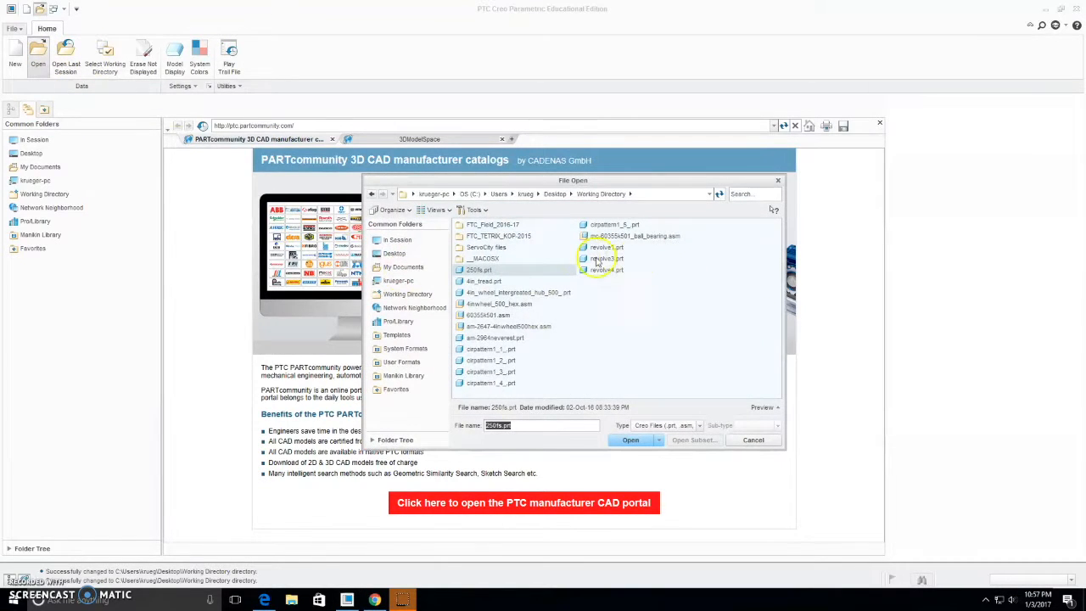
{"action": "left_click", "coordinate": [484, 281]}
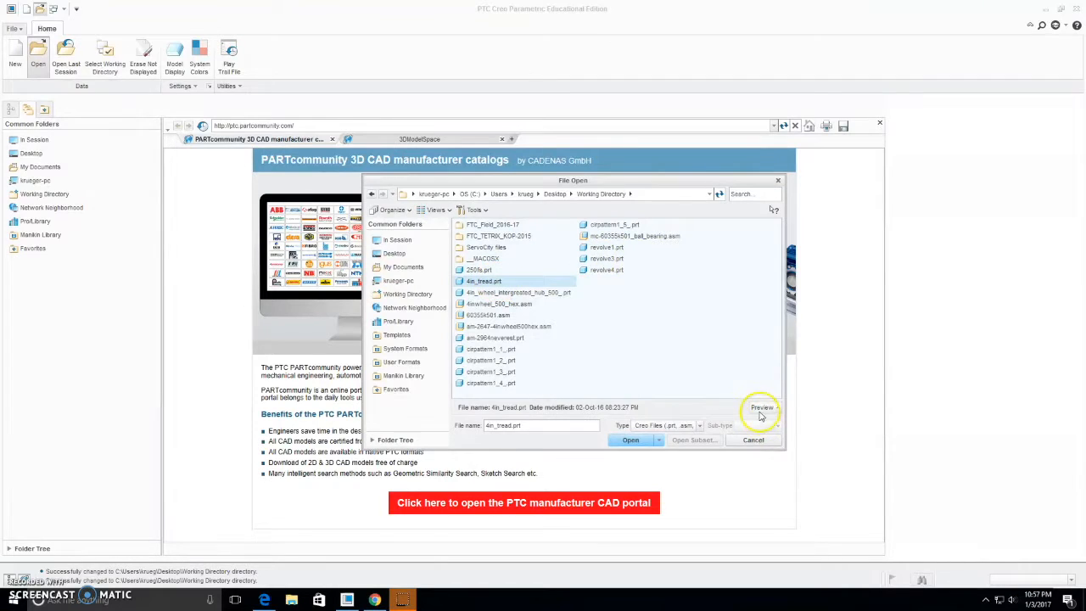
{"action": "left_click", "coordinate": [434, 211]}
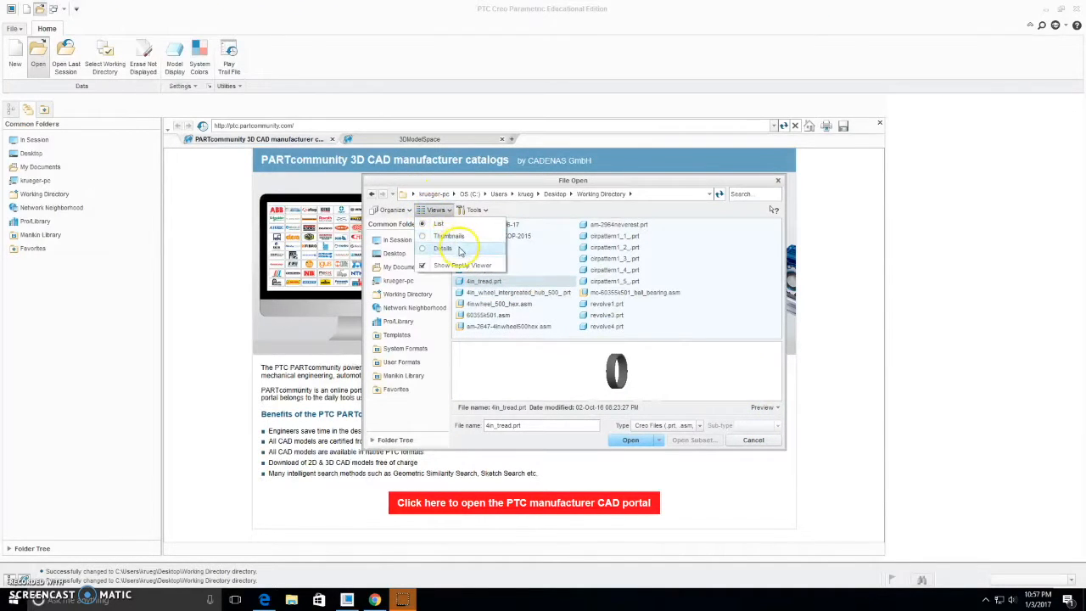
{"action": "left_click", "coordinate": [448, 236]}
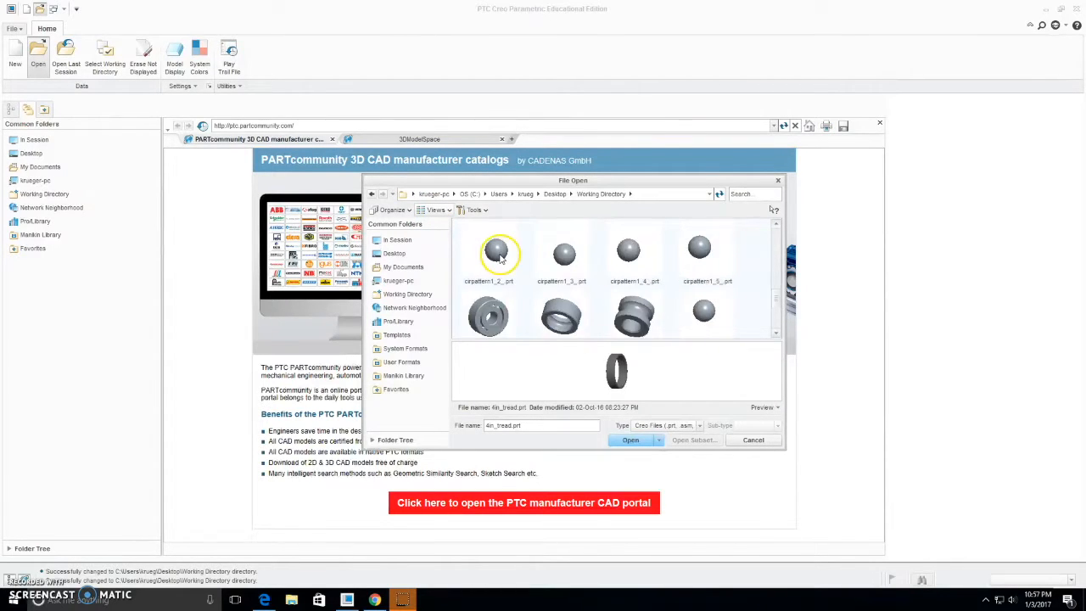
{"action": "left_click", "coordinate": [560, 252]}
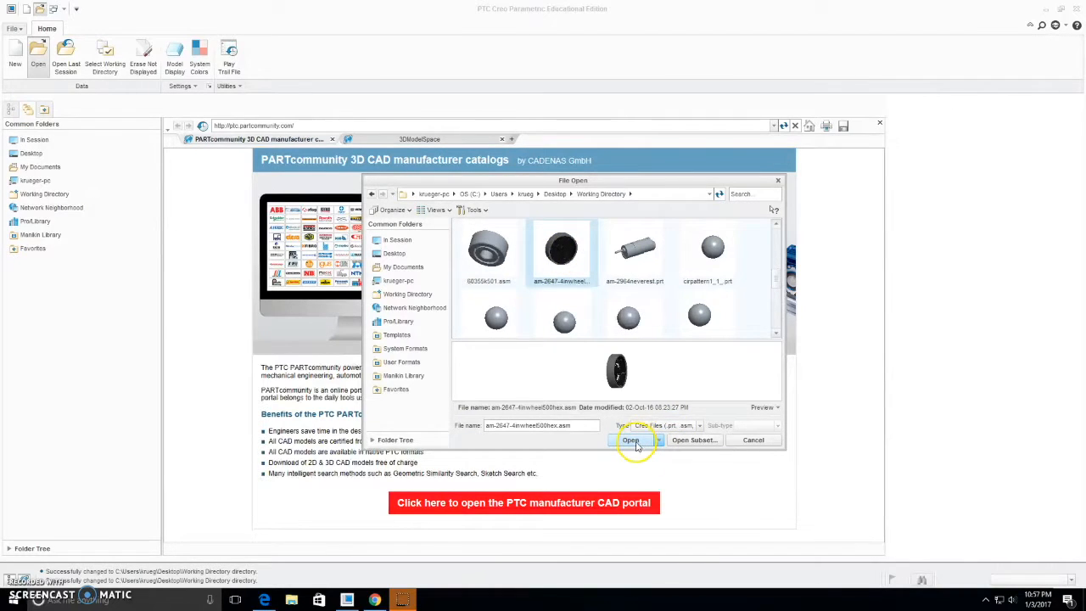
{"action": "left_click", "coordinate": [631, 439]}
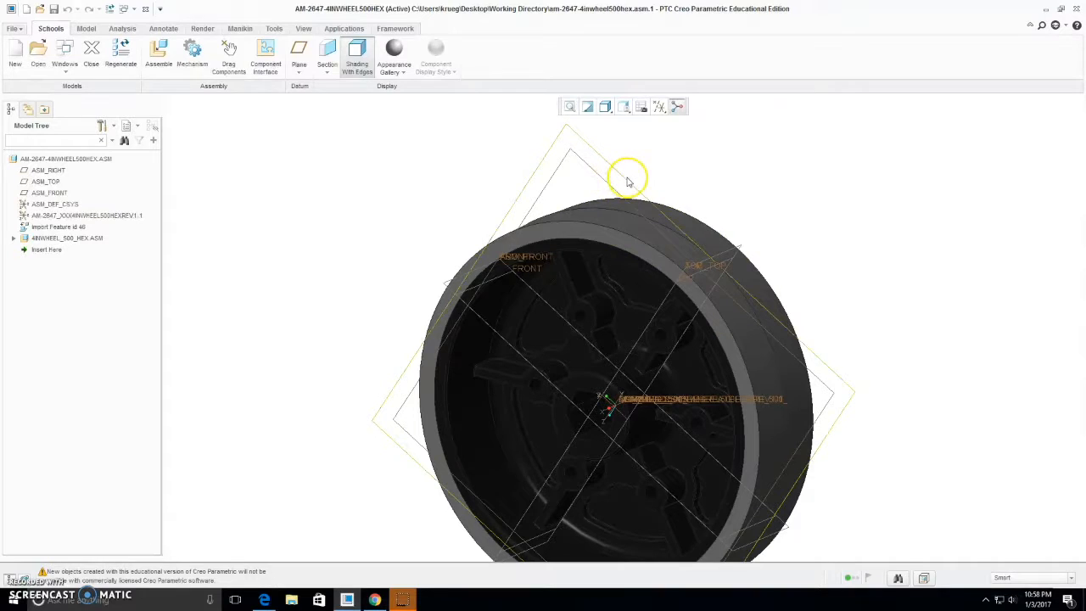
{"action": "left_click_drag", "start_coordinate": [628, 180], "coordinate": [770, 250]}
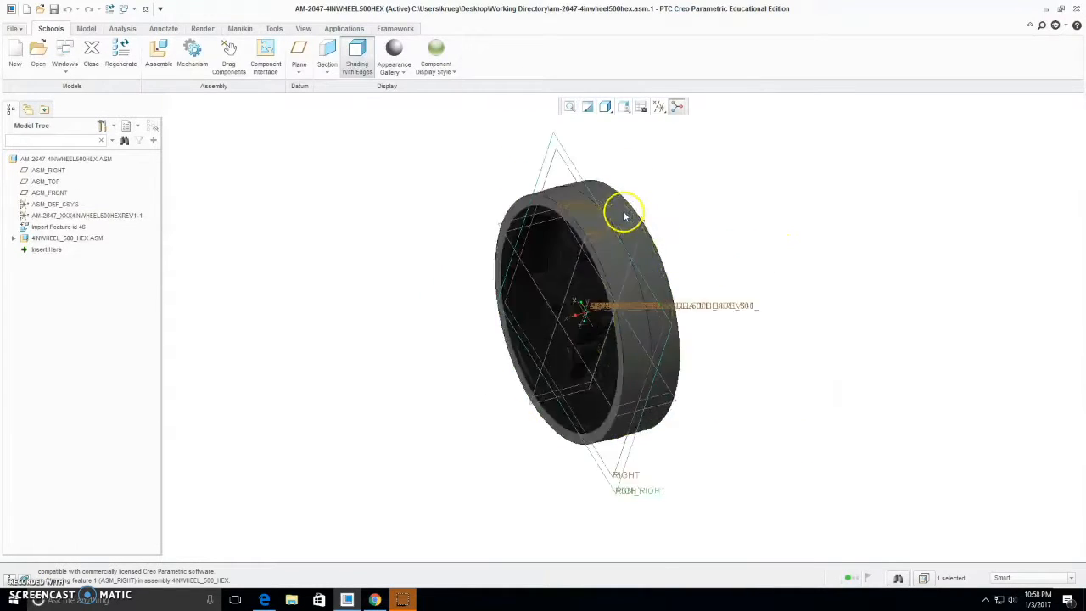
{"action": "left_click_drag", "start_coordinate": [625, 210], "coordinate": [534, 129]}
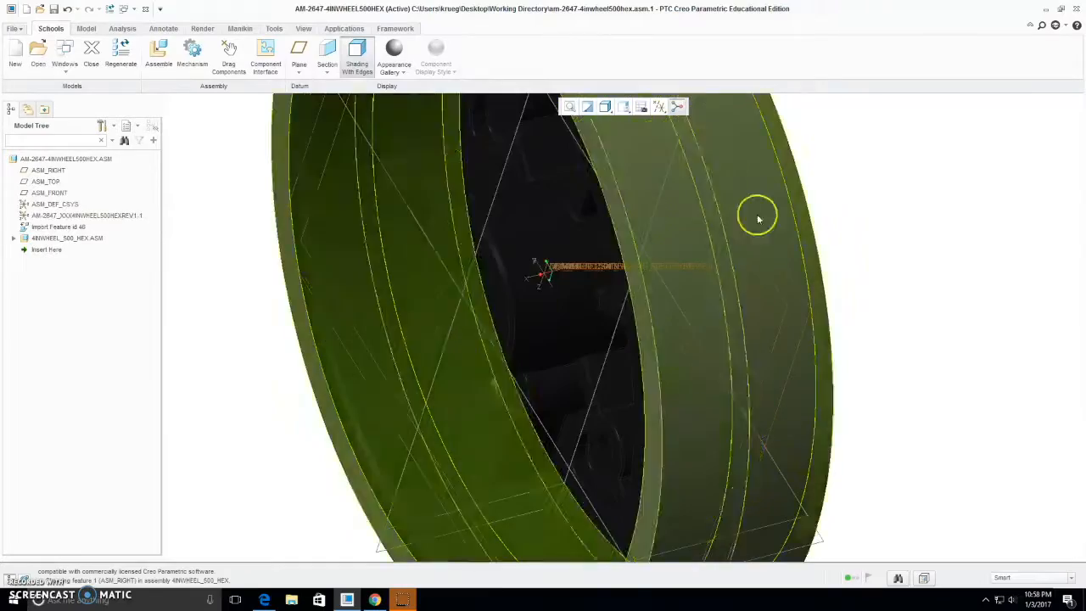
{"action": "left_click_drag", "start_coordinate": [755, 214], "coordinate": [849, 237]}
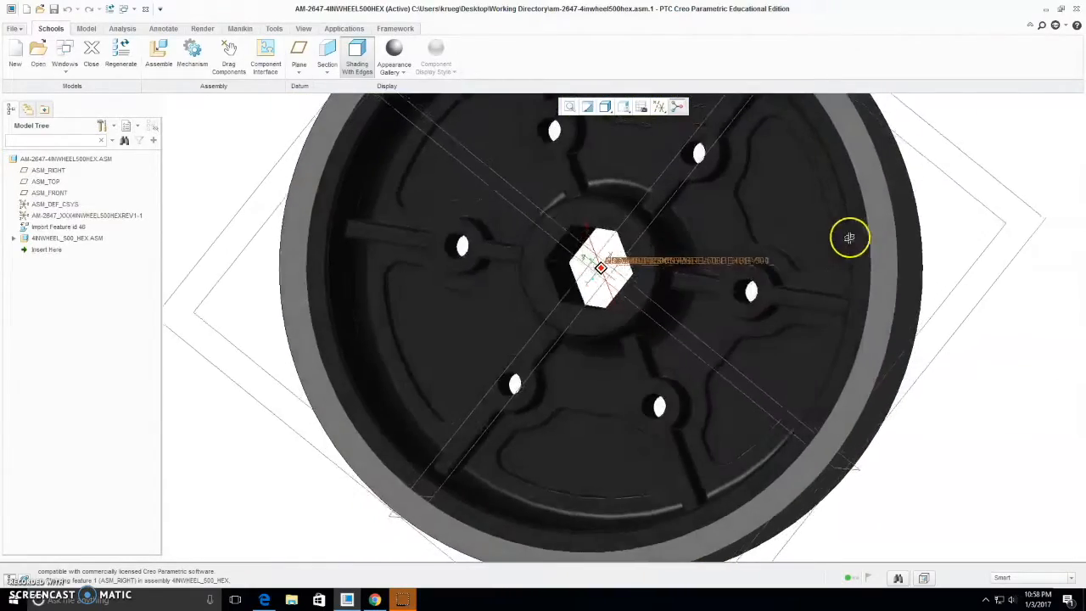
{"action": "left_click_drag", "start_coordinate": [848, 237], "coordinate": [805, 287]}
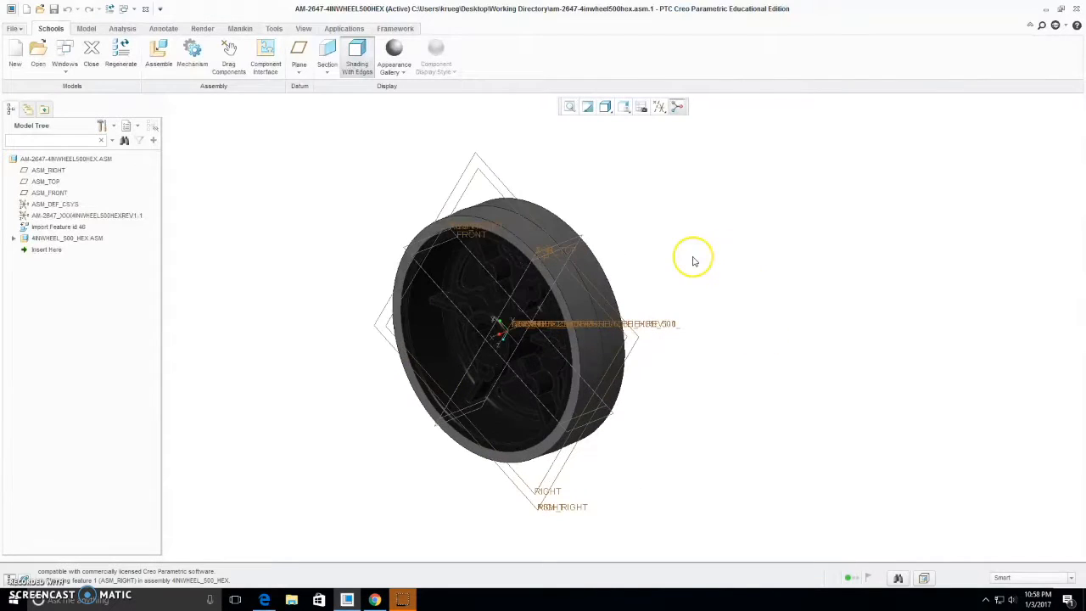
{"action": "left_click_drag", "start_coordinate": [694, 258], "coordinate": [664, 288]}
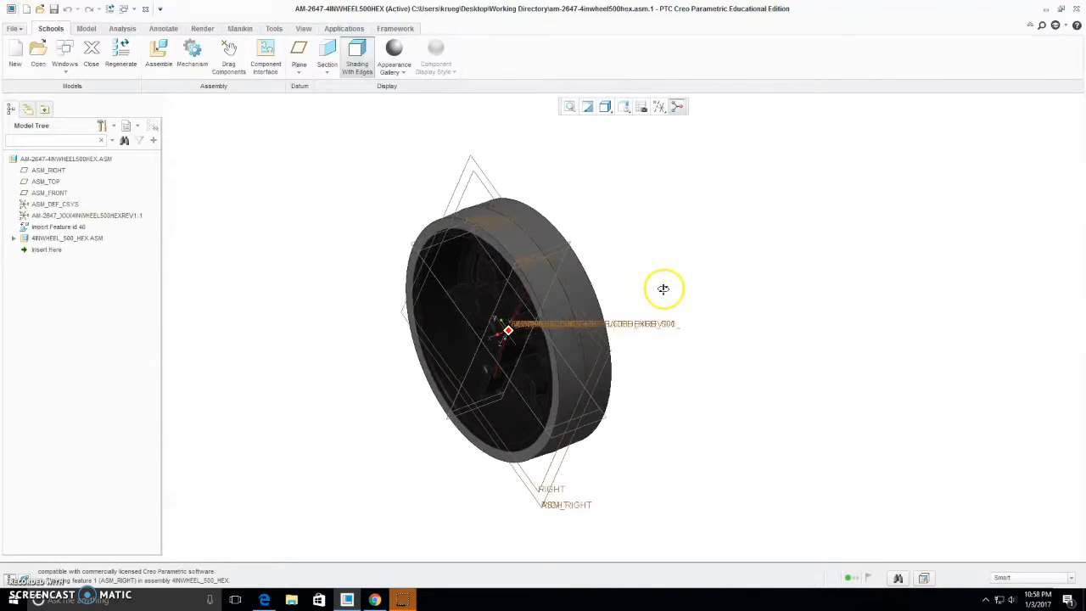
{"action": "left_click", "coordinate": [659, 105]}
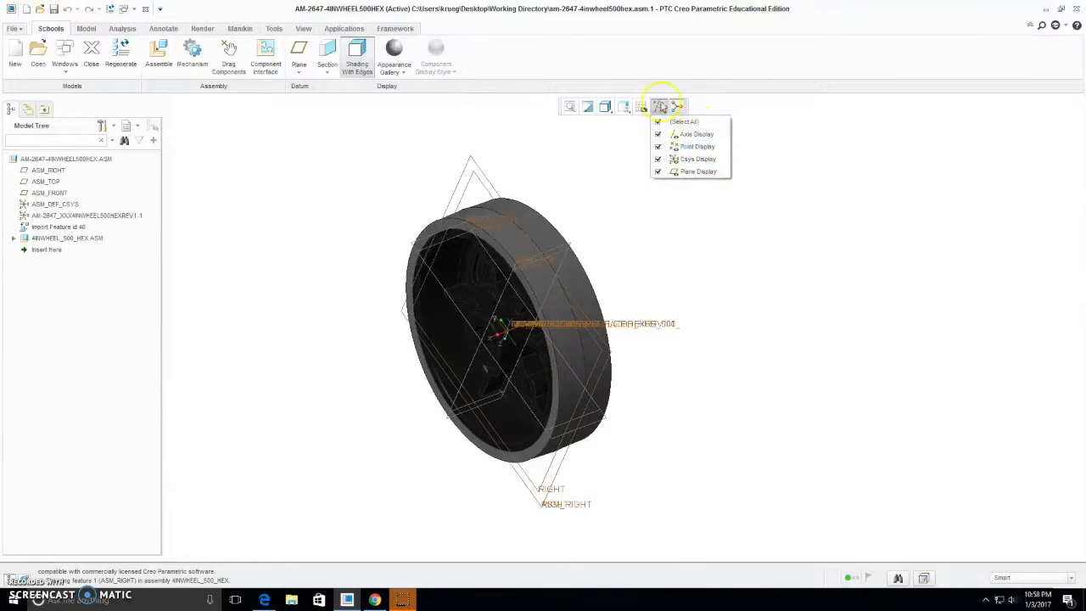
Turn off datum plane, axis and point display so only the wheel geometry shows
{"action": "left_click", "coordinate": [660, 105]}
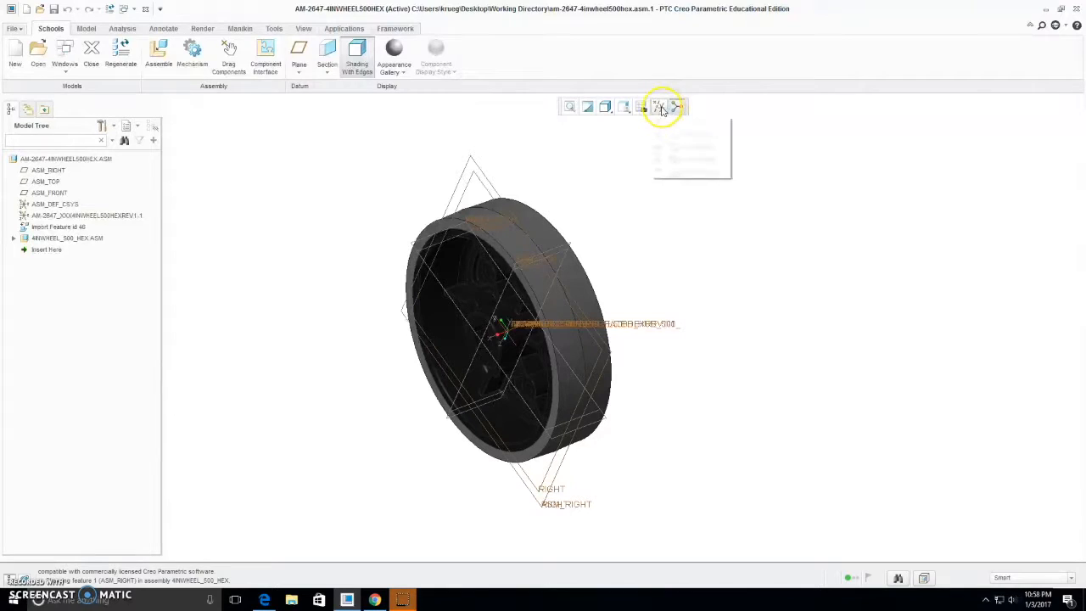
{"action": "left_click", "coordinate": [662, 106]}
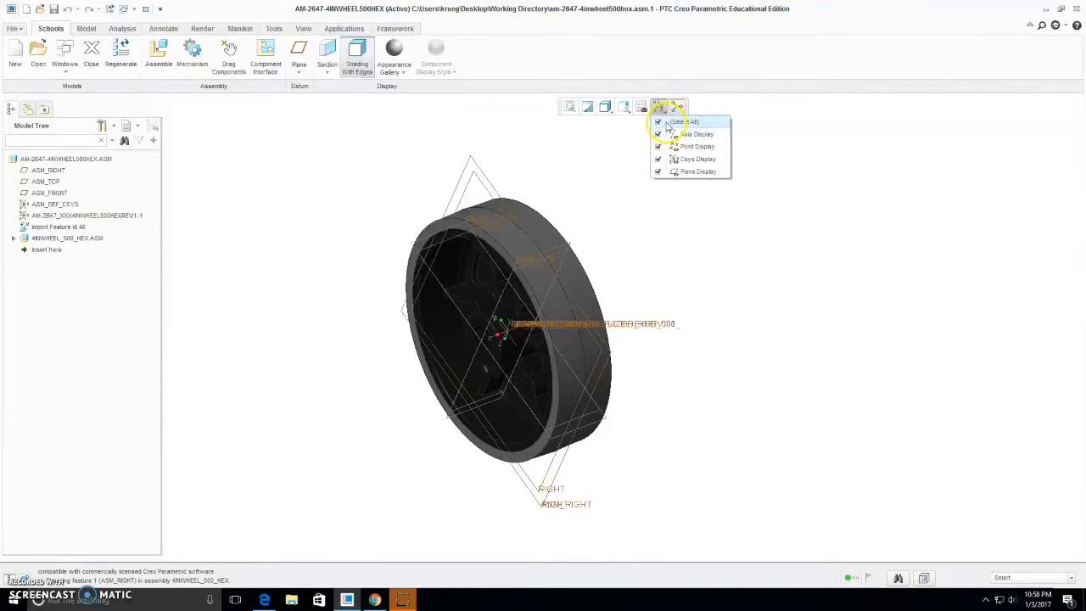
{"action": "left_click", "coordinate": [659, 122]}
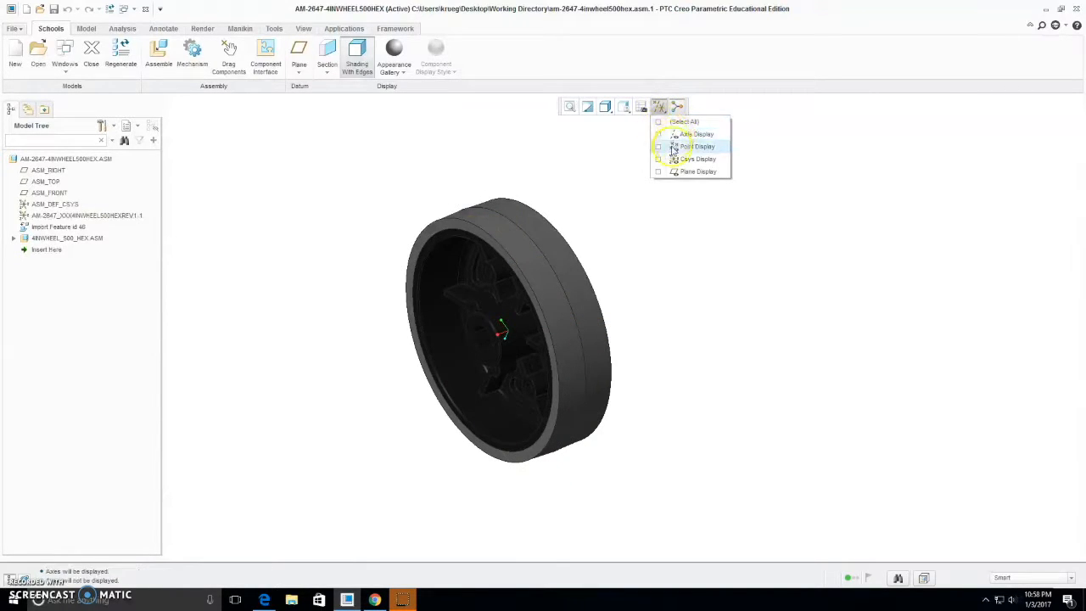
{"action": "left_click", "coordinate": [674, 159]}
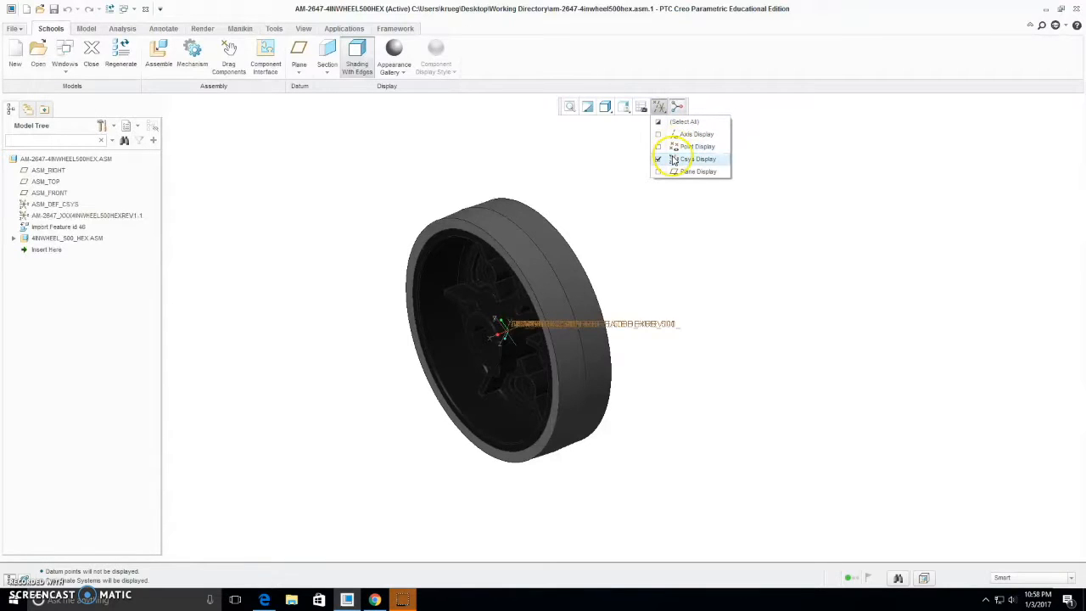
{"action": "left_click", "coordinate": [659, 159]}
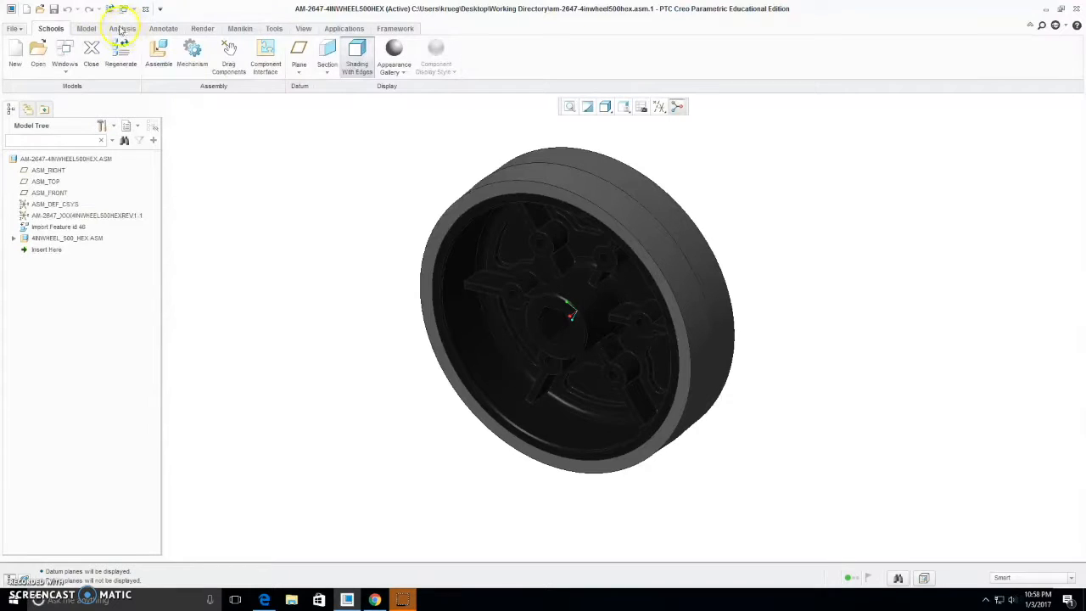
Measure the wheel tread face with the Analysis Measure tool to read its area and perimeter
{"action": "left_click", "coordinate": [122, 27]}
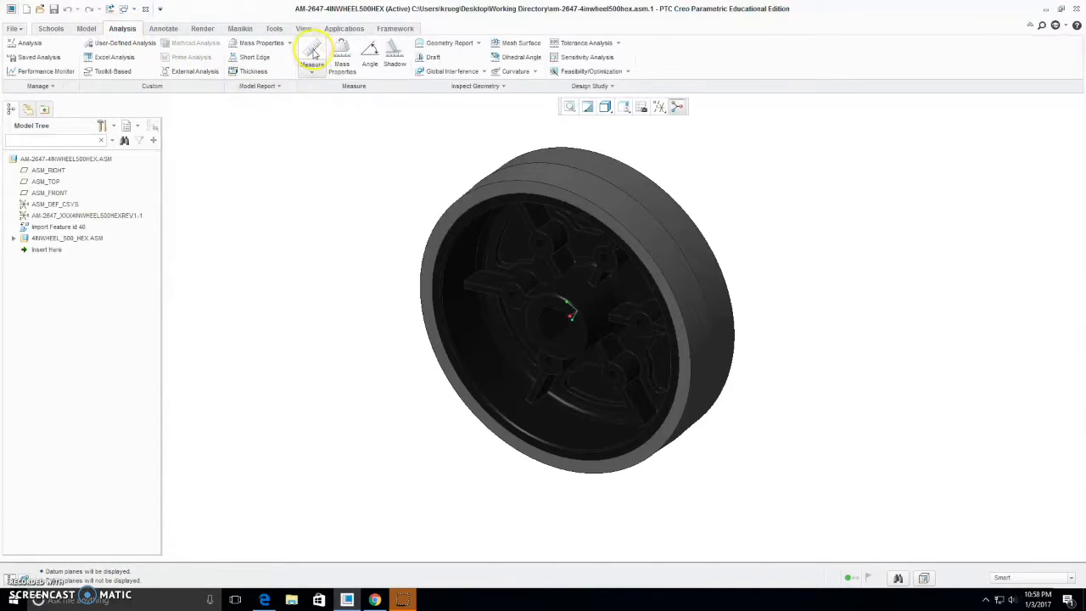
{"action": "left_click", "coordinate": [312, 52]}
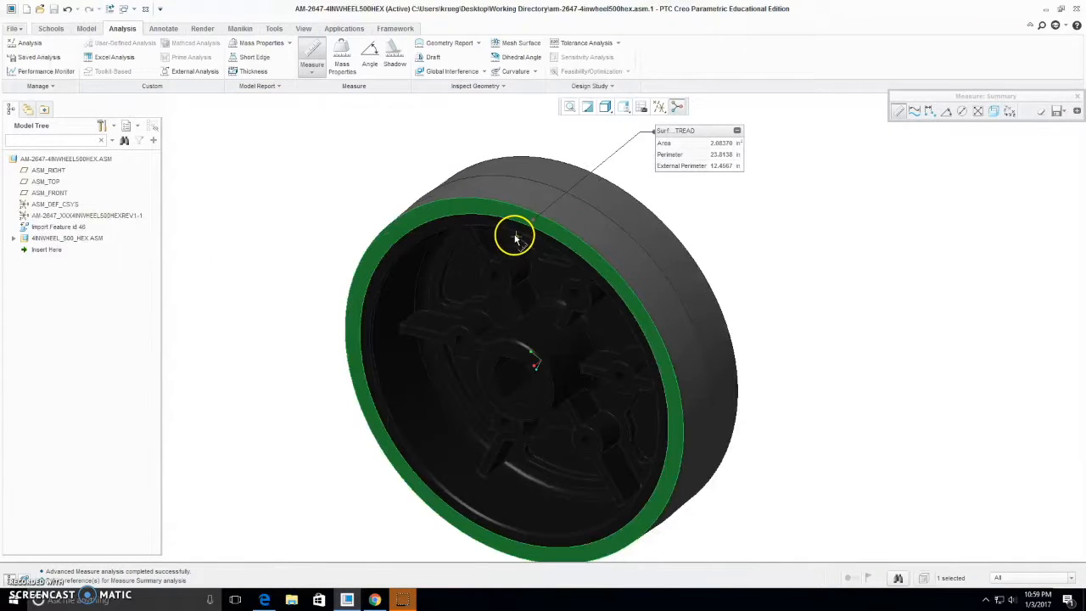
{"action": "left_click_drag", "start_coordinate": [512, 238], "coordinate": [682, 297]}
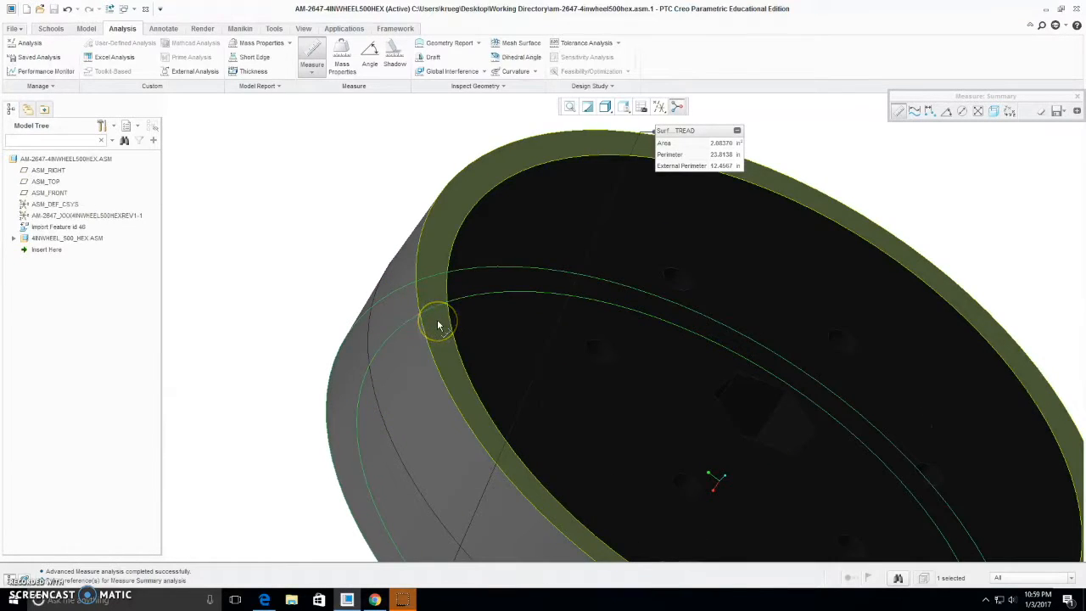
{"action": "left_click", "coordinate": [440, 325]}
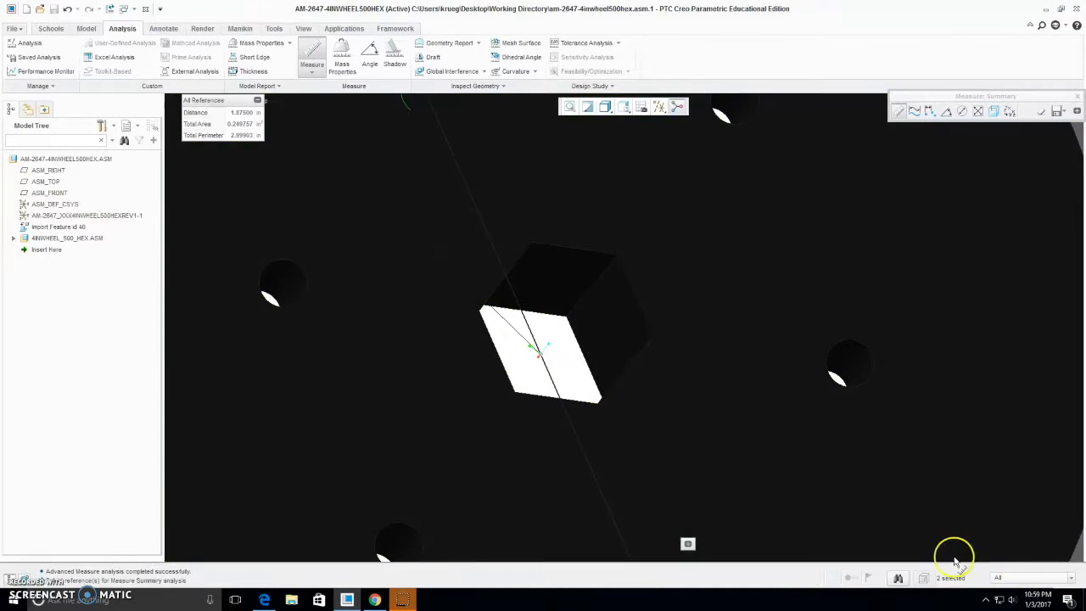
{"action": "mouse_move", "coordinate": [845, 461]}
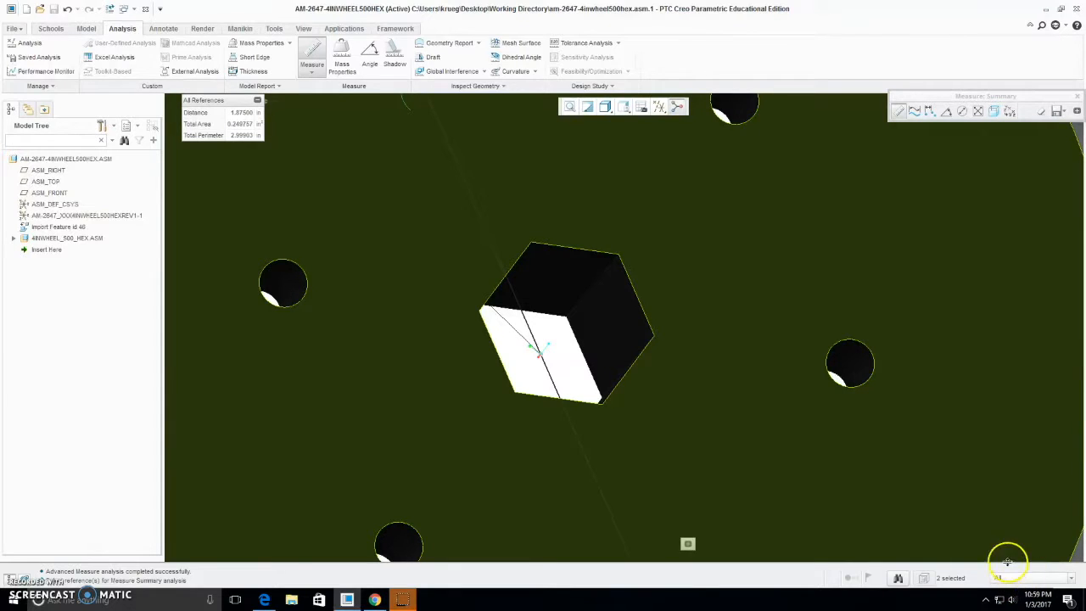
Bring the Chrome mouse-button reference diagram to the front
{"action": "left_click", "coordinate": [1026, 577]}
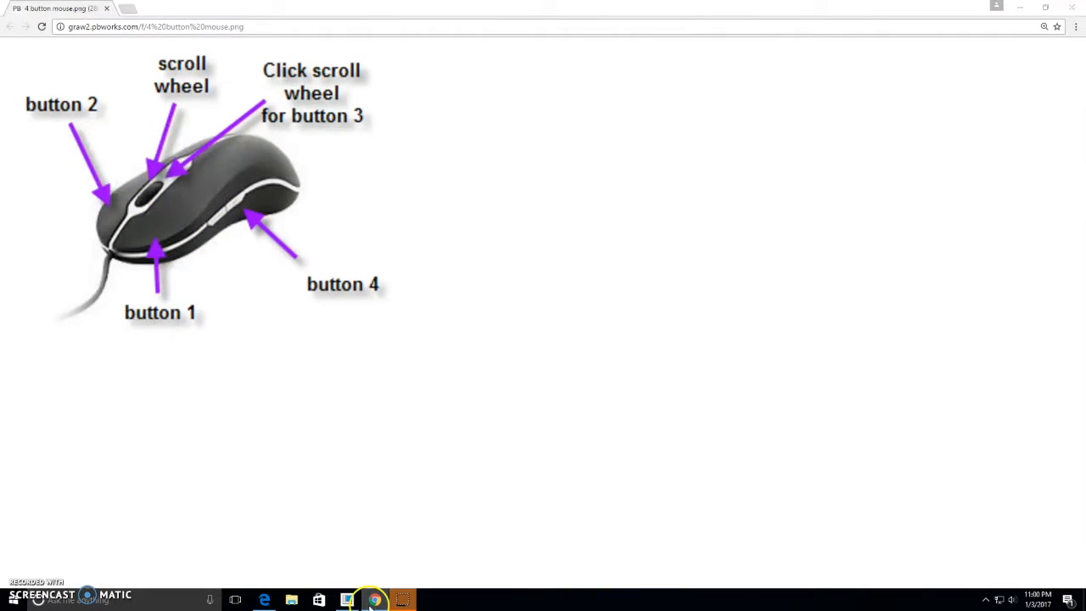
Expand the wheel subassembly in the Model Tree and highlight the tread and hub parts
{"action": "left_click", "coordinate": [346, 600]}
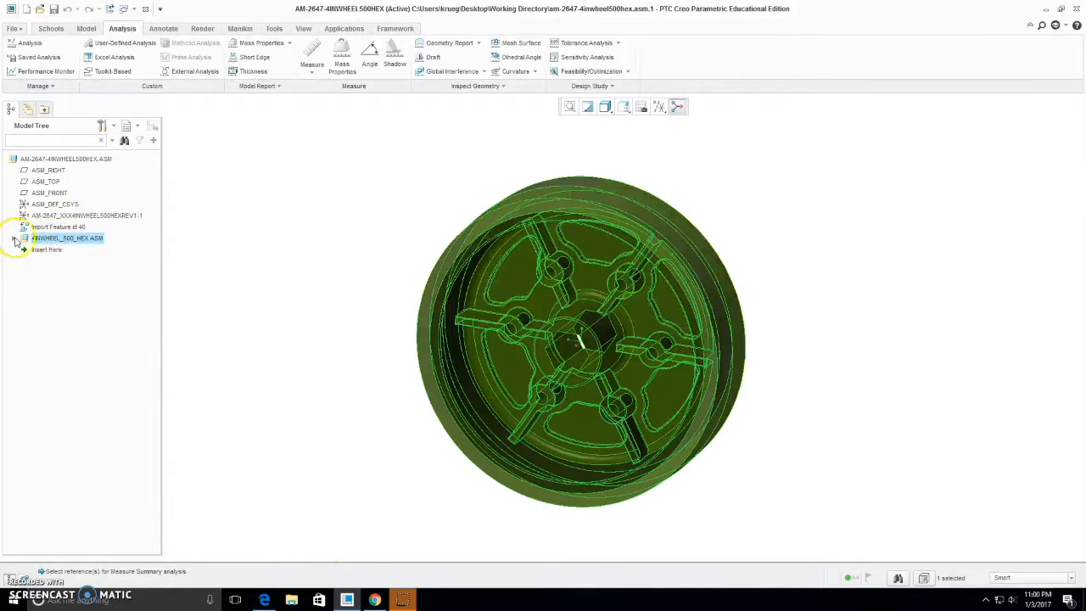
{"action": "left_click", "coordinate": [24, 238]}
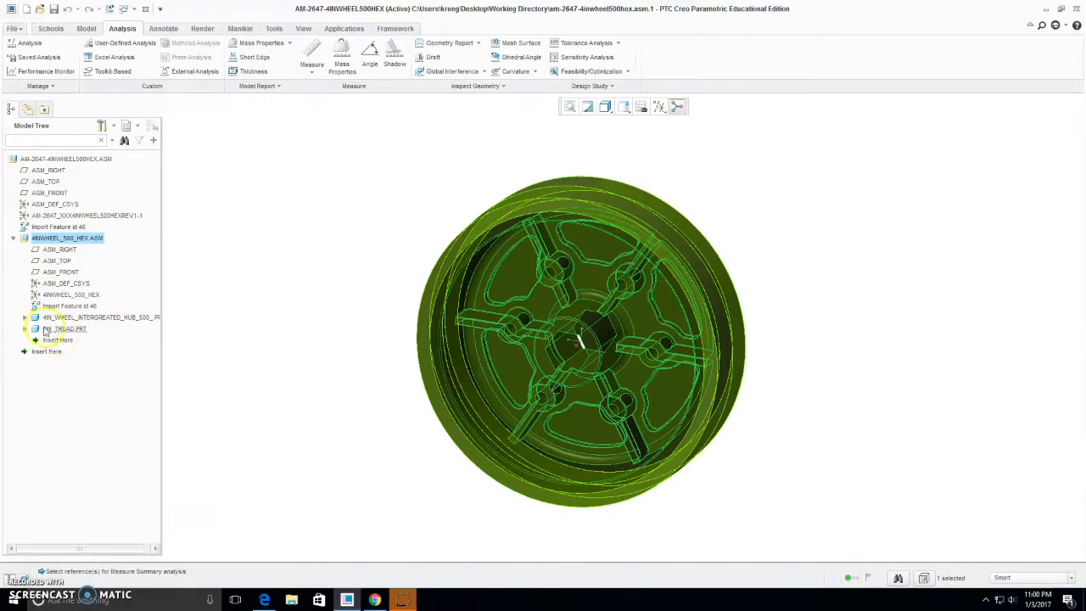
{"action": "left_click", "coordinate": [30, 317]}
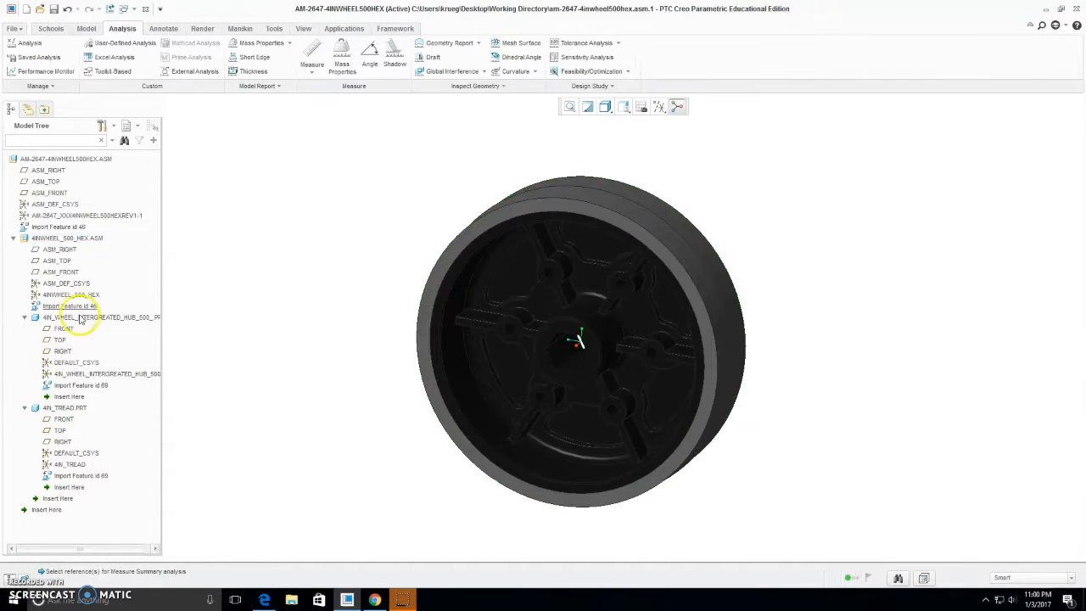
{"action": "left_click", "coordinate": [64, 407]}
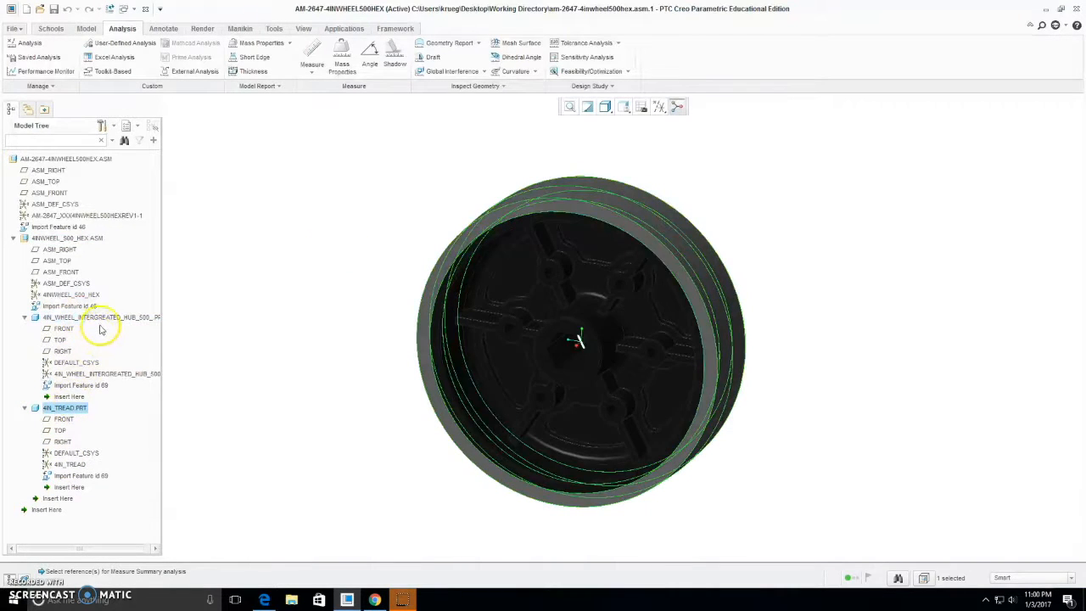
{"action": "left_click", "coordinate": [100, 317]}
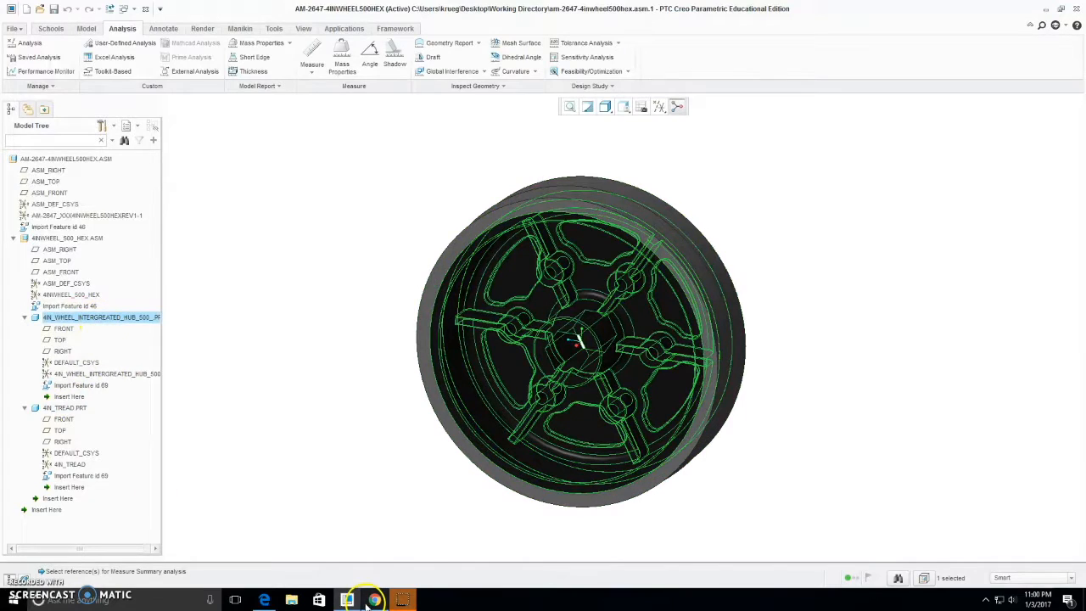
Check the mouse-button reference, then bring up the hub part's context actions
{"action": "left_click", "coordinate": [373, 601]}
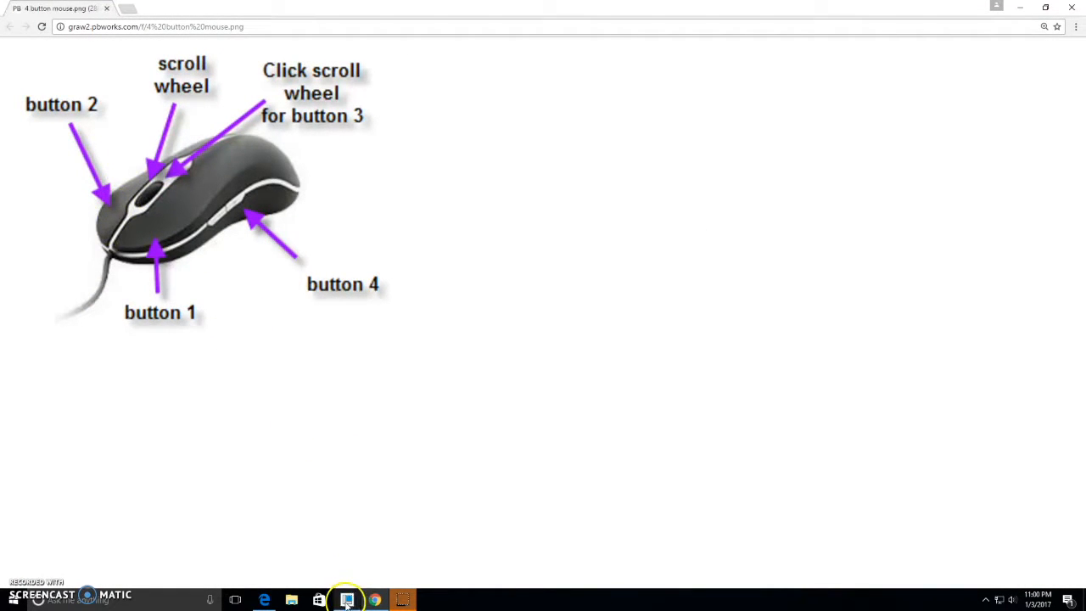
{"action": "left_click", "coordinate": [346, 600]}
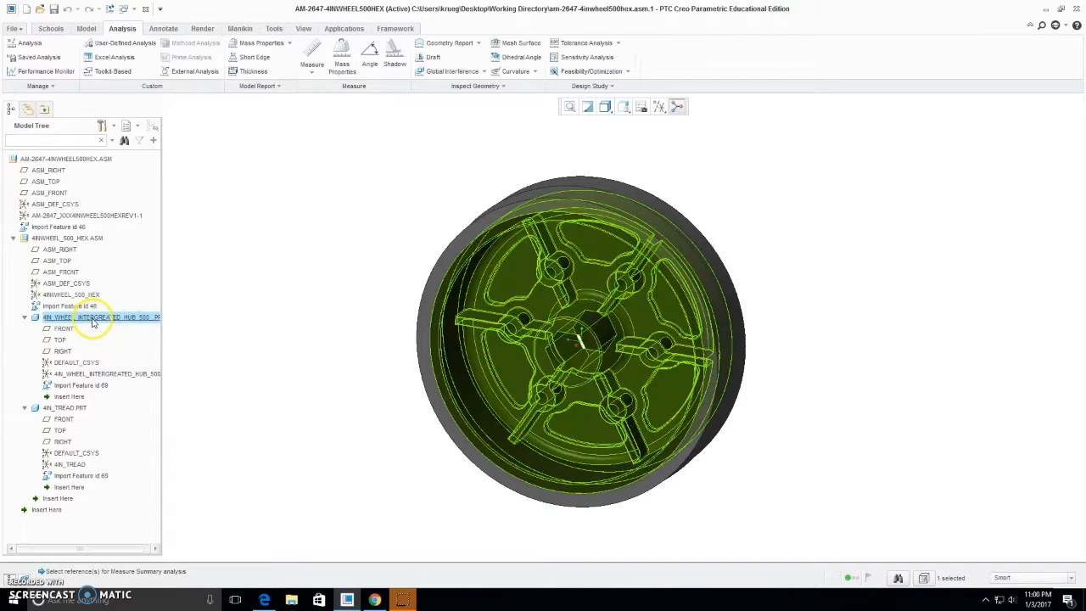
{"action": "right_click", "coordinate": [92, 317]}
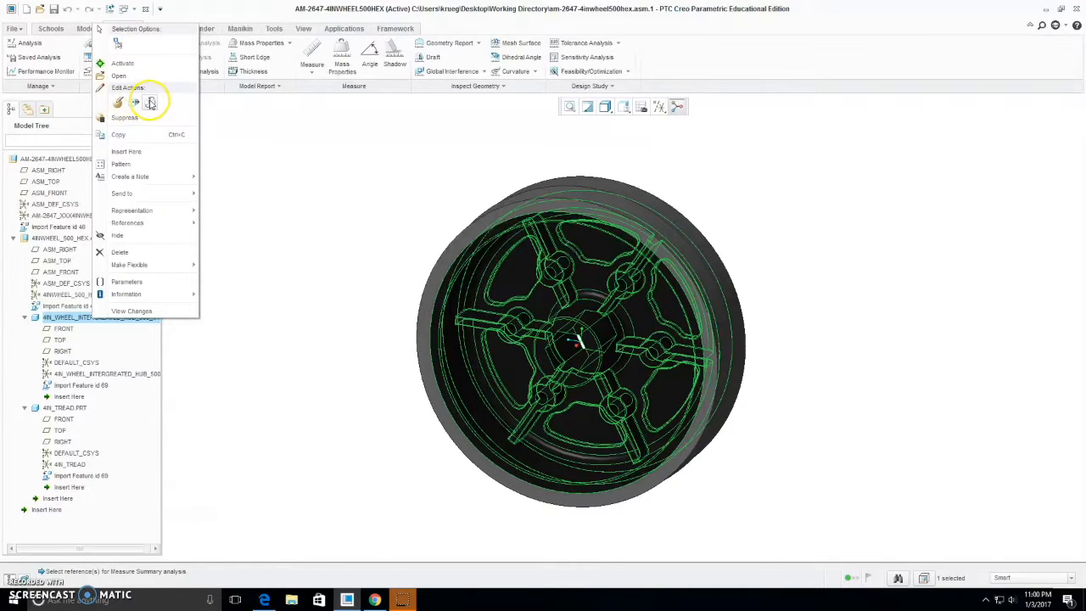
{"action": "mouse_move", "coordinate": [126, 151]}
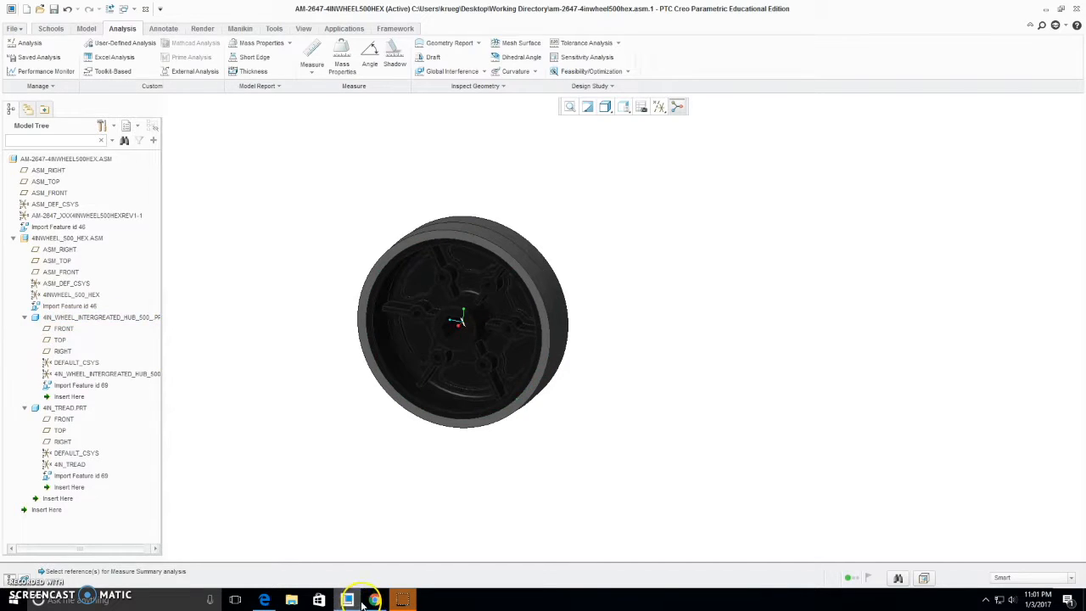
{"action": "left_click", "coordinate": [373, 601]}
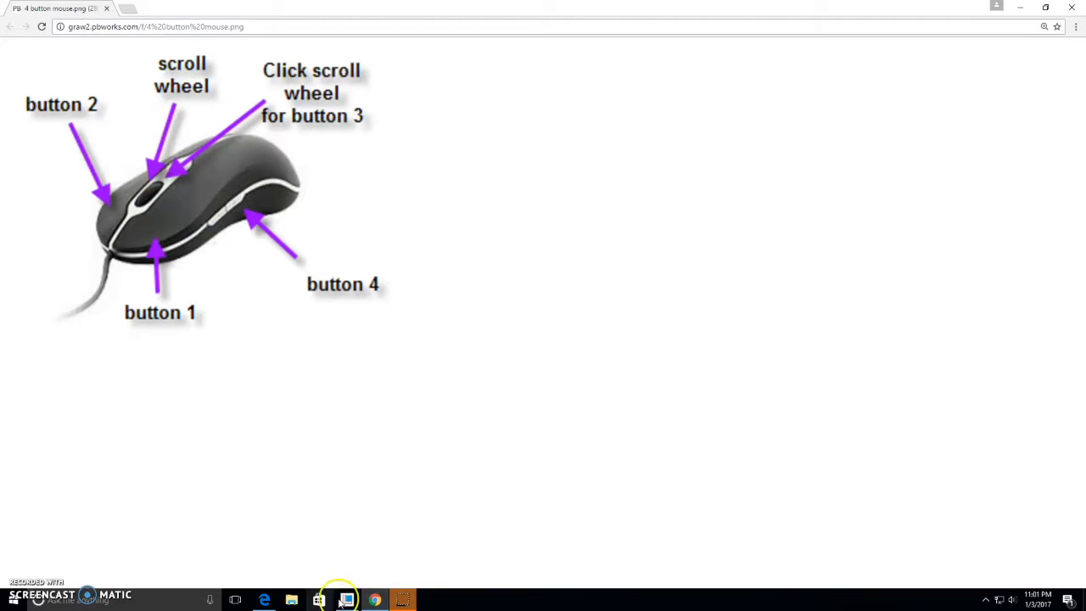
{"action": "mouse_move", "coordinate": [305, 444]}
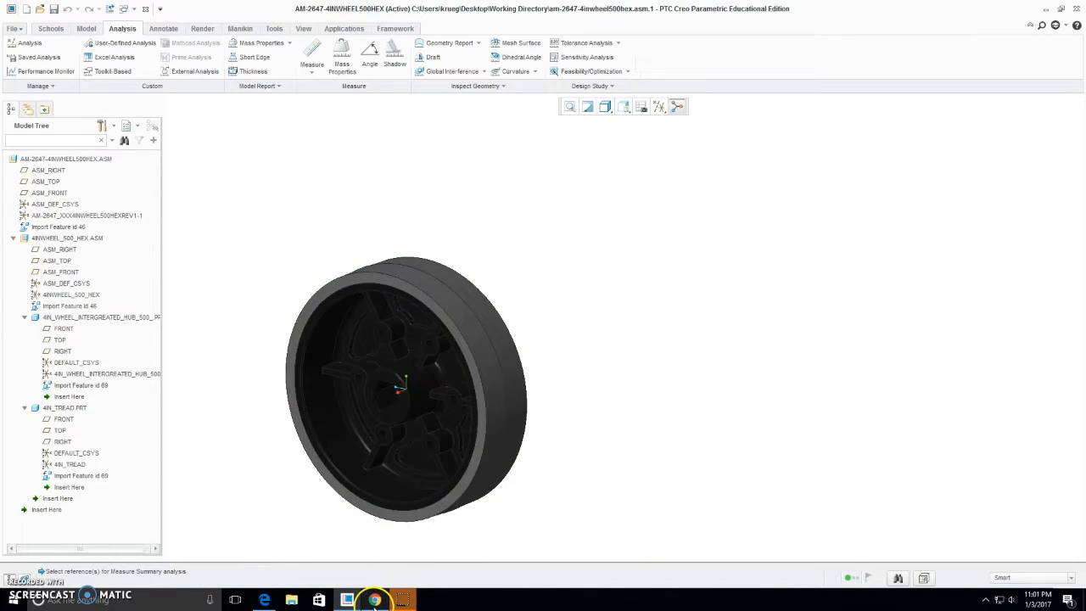
{"action": "left_click", "coordinate": [373, 601]}
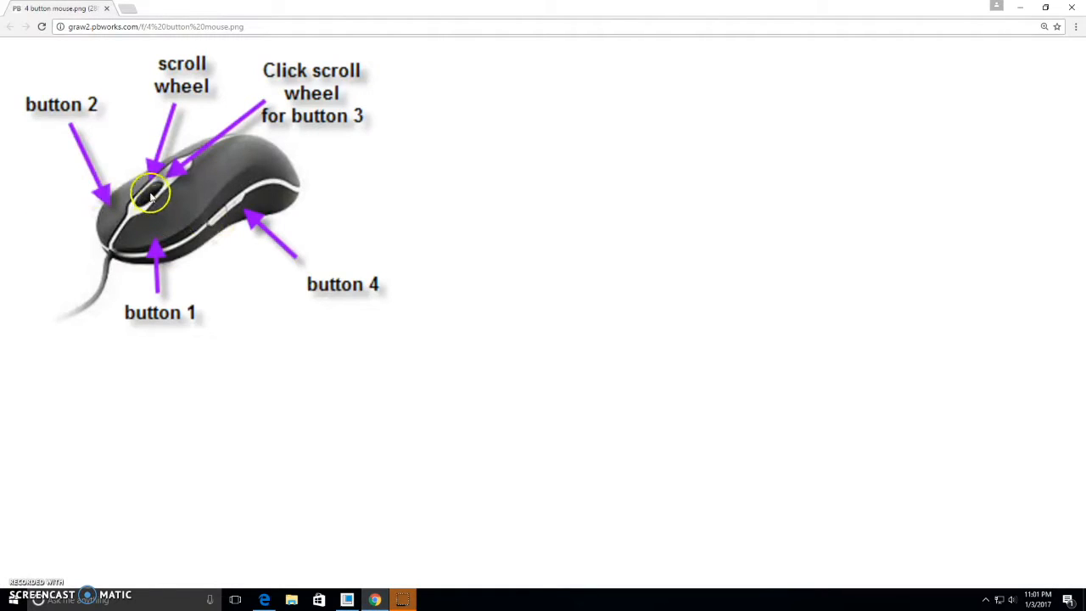
{"action": "mouse_move", "coordinate": [333, 464]}
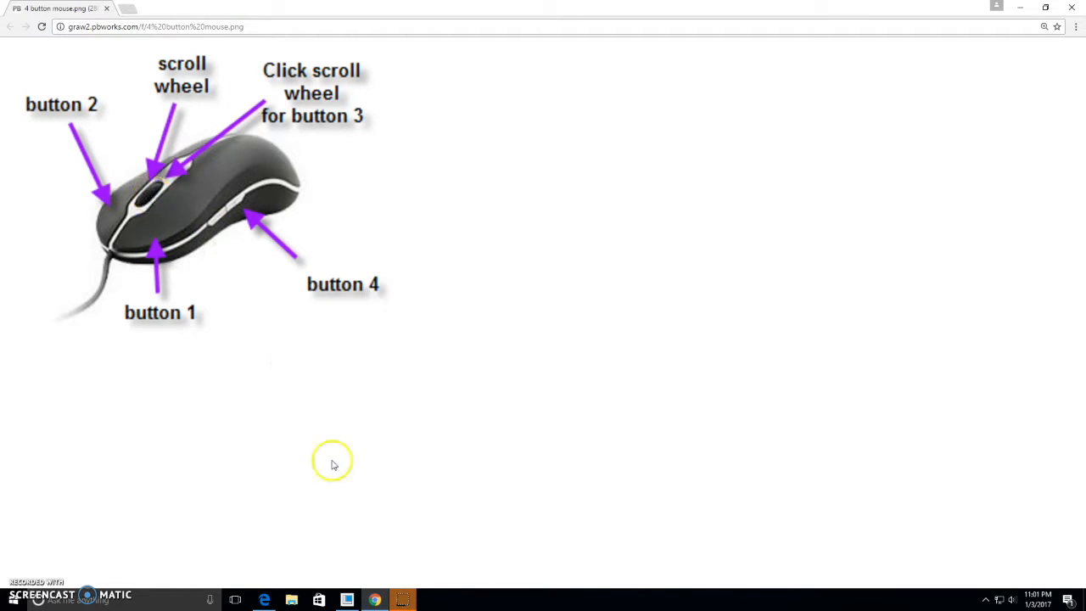
{"action": "left_click", "coordinate": [346, 600]}
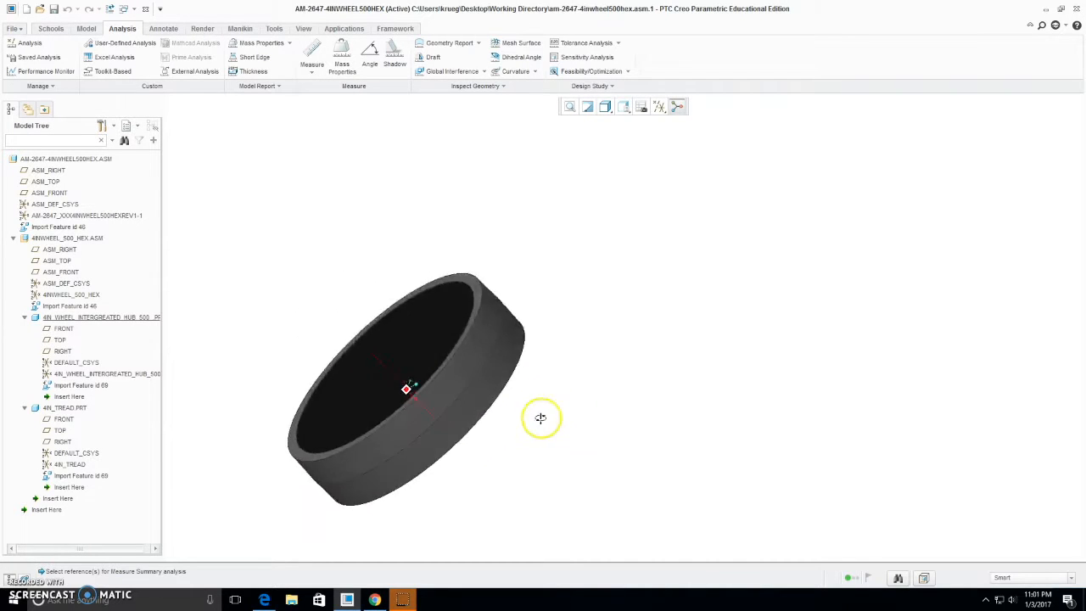
Orbit the wheel to view its back face and six-hole pattern, then snap to a standard view
{"action": "left_click_drag", "start_coordinate": [539, 417], "coordinate": [401, 353]}
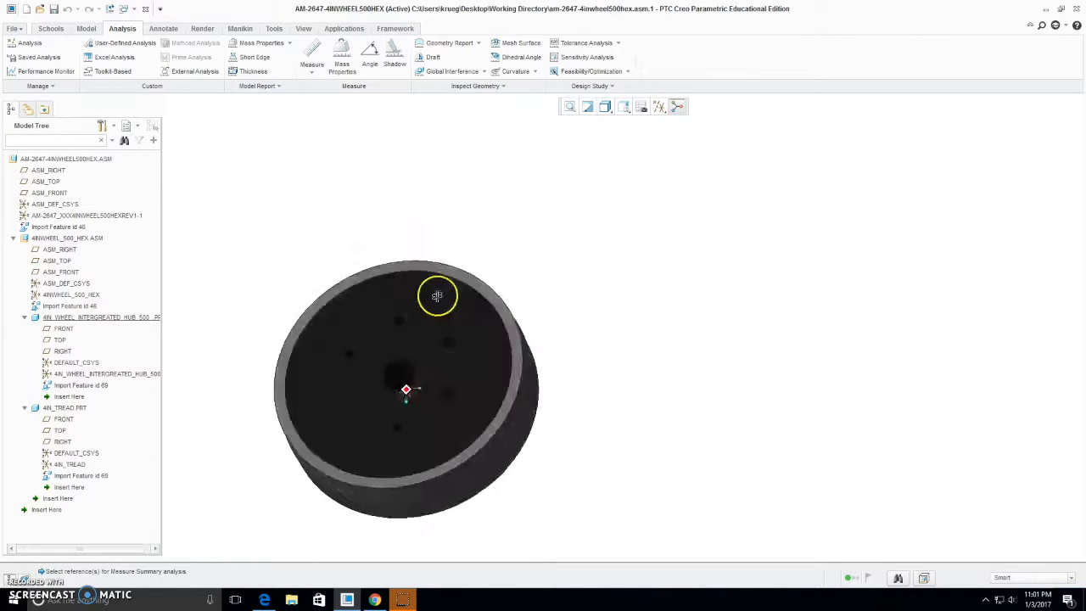
{"action": "left_click_drag", "start_coordinate": [437, 295], "coordinate": [293, 187]}
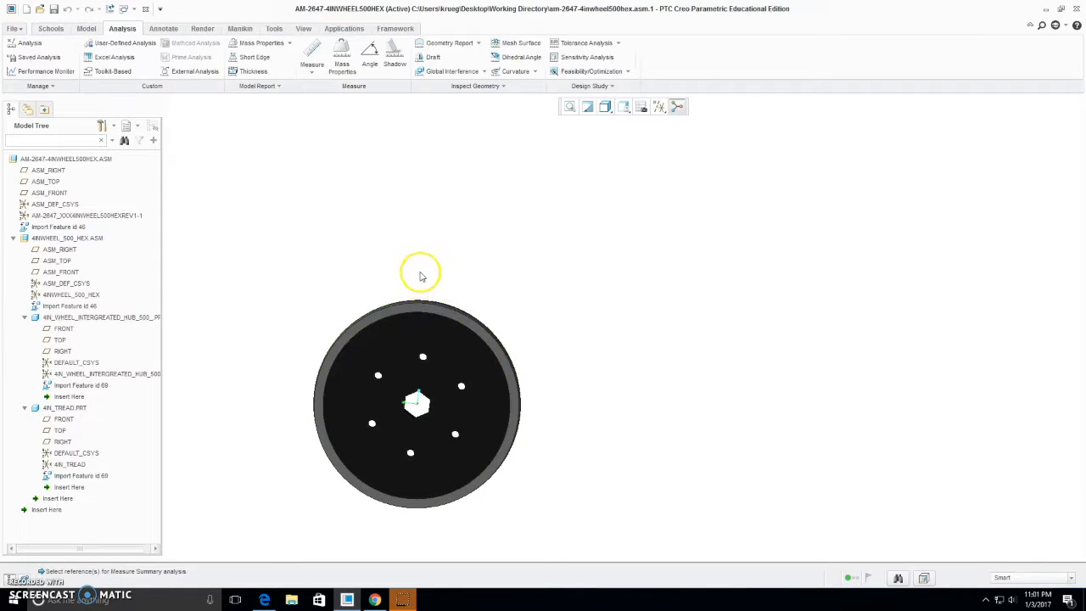
{"action": "left_click_drag", "start_coordinate": [420, 271], "coordinate": [425, 355]}
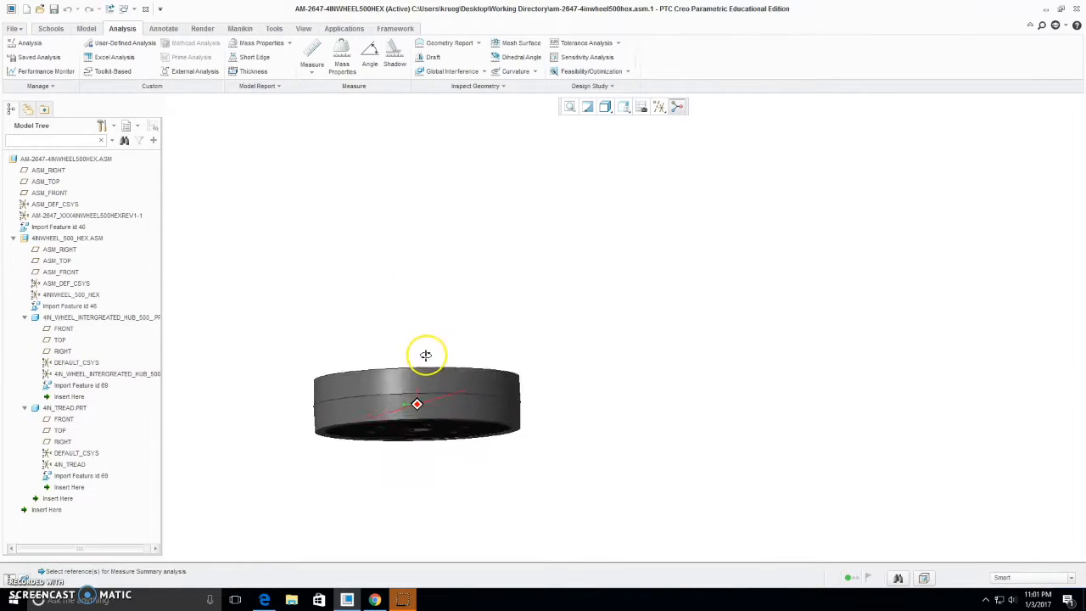
{"action": "left_click", "coordinate": [624, 105]}
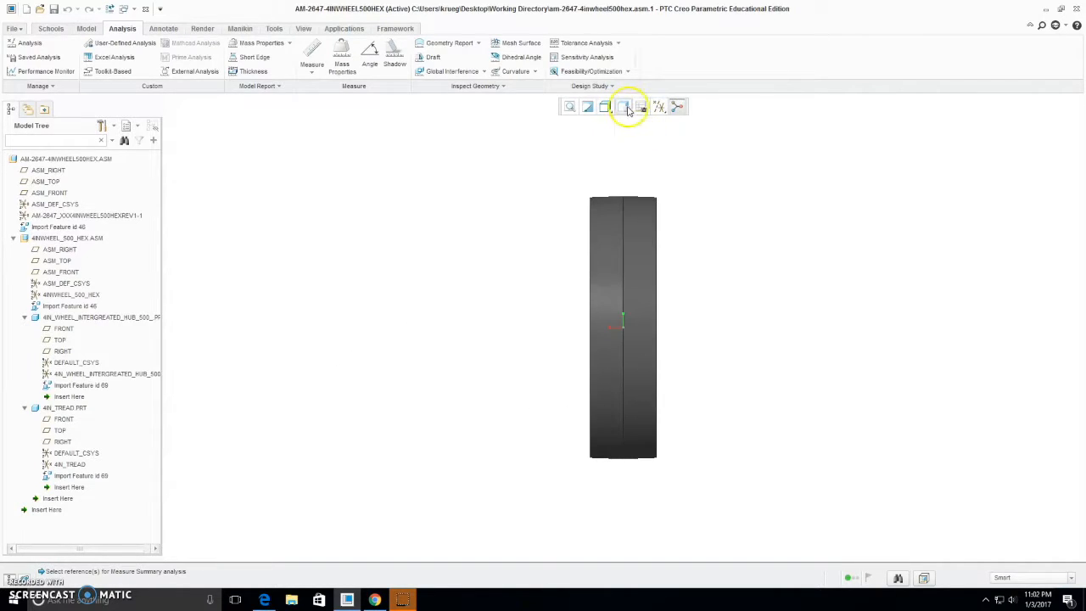
Return the wheel assembly to the default orientation so the hub's bolt holes face the viewer
{"action": "left_click", "coordinate": [624, 105]}
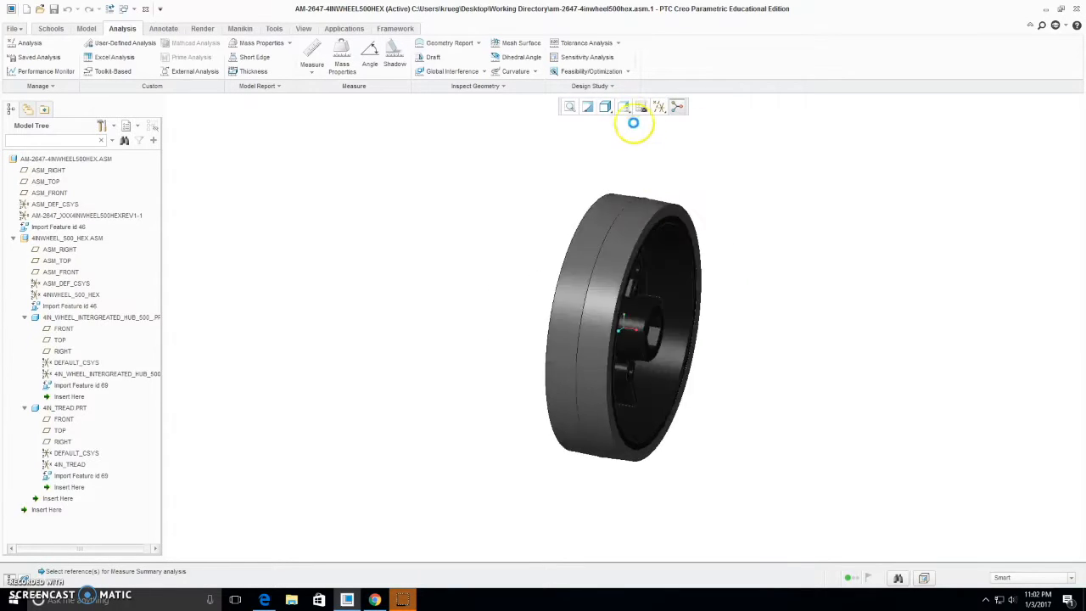
{"action": "left_click", "coordinate": [624, 105]}
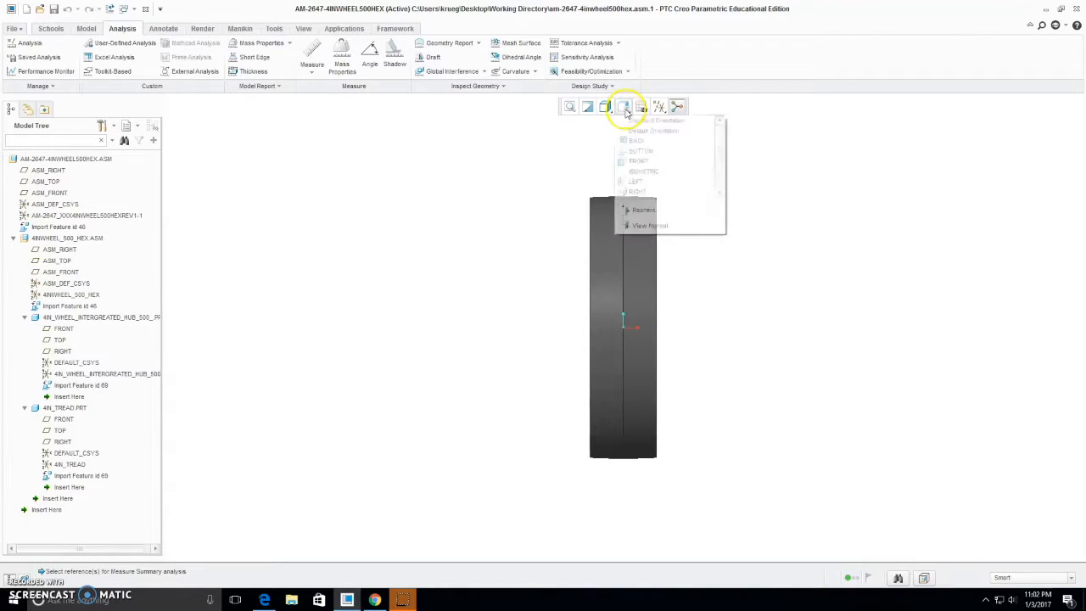
{"action": "left_click", "coordinate": [643, 170]}
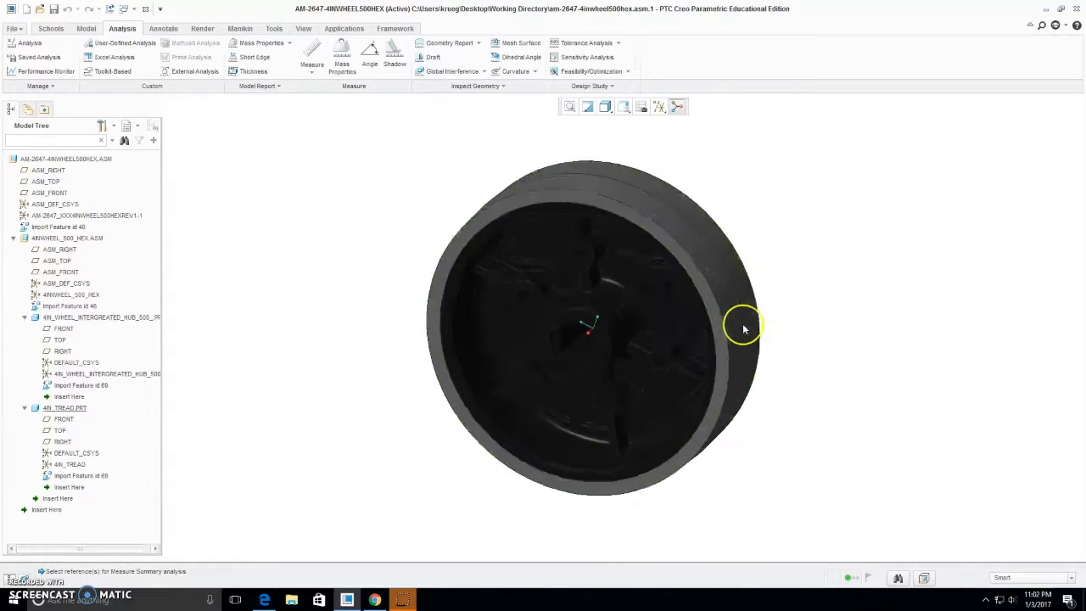
{"action": "left_click", "coordinate": [624, 105]}
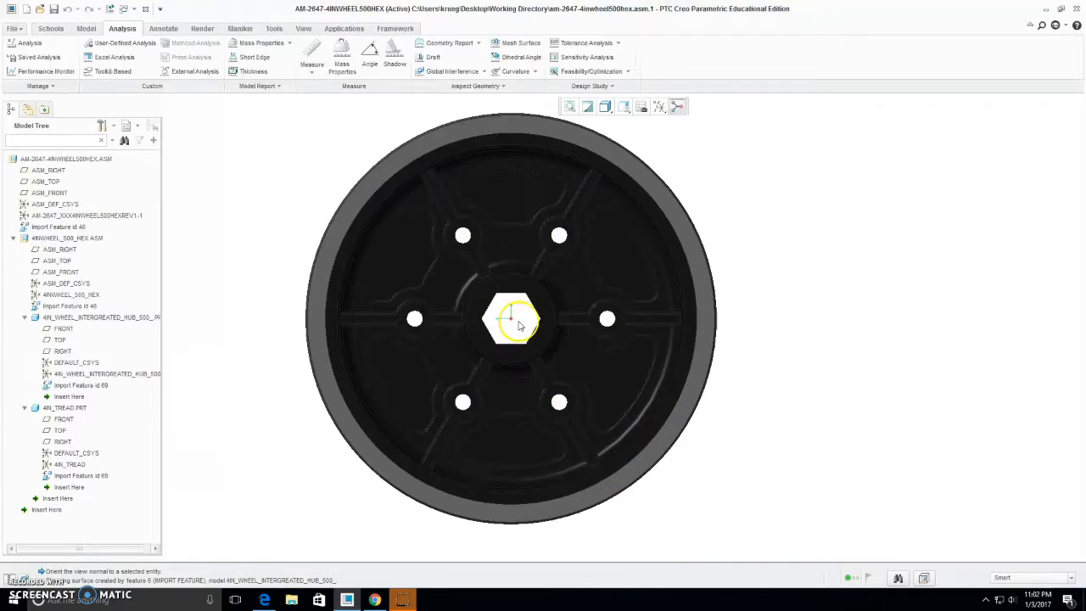
{"action": "left_click", "coordinate": [513, 321]}
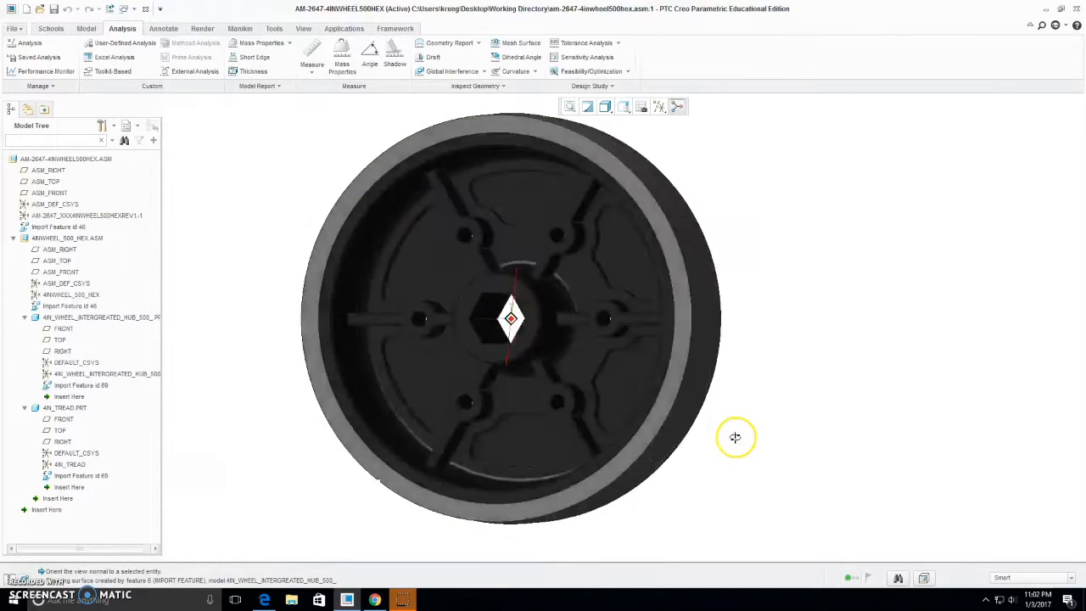
Select the wheel hub part in the Model Tree and bring up its context actions to open it
{"action": "left_click_drag", "start_coordinate": [511, 319], "coordinate": [717, 472]}
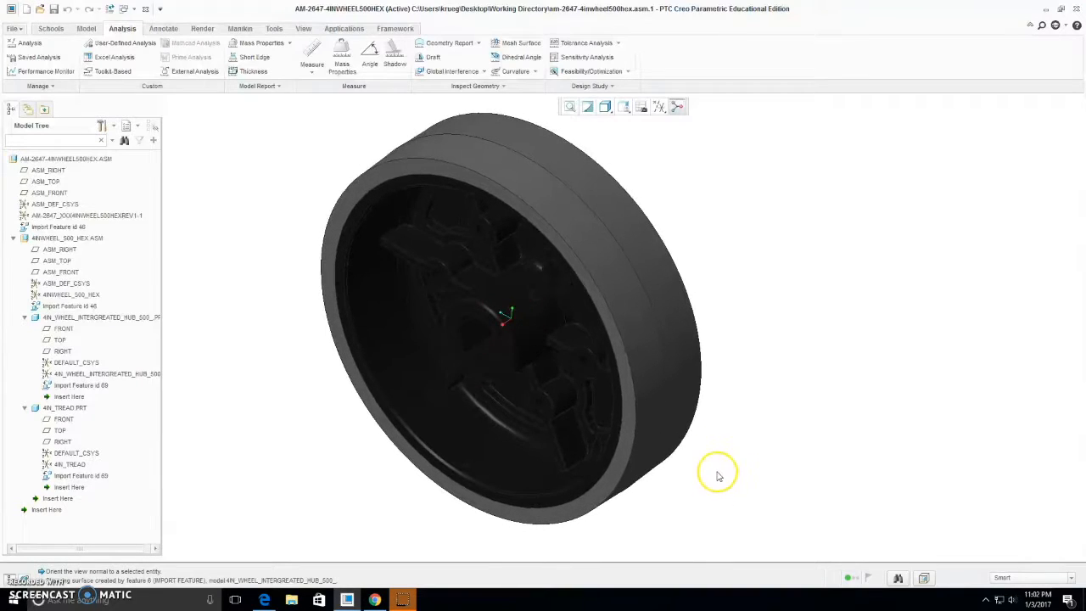
{"action": "left_click_drag", "start_coordinate": [716, 472], "coordinate": [308, 326]}
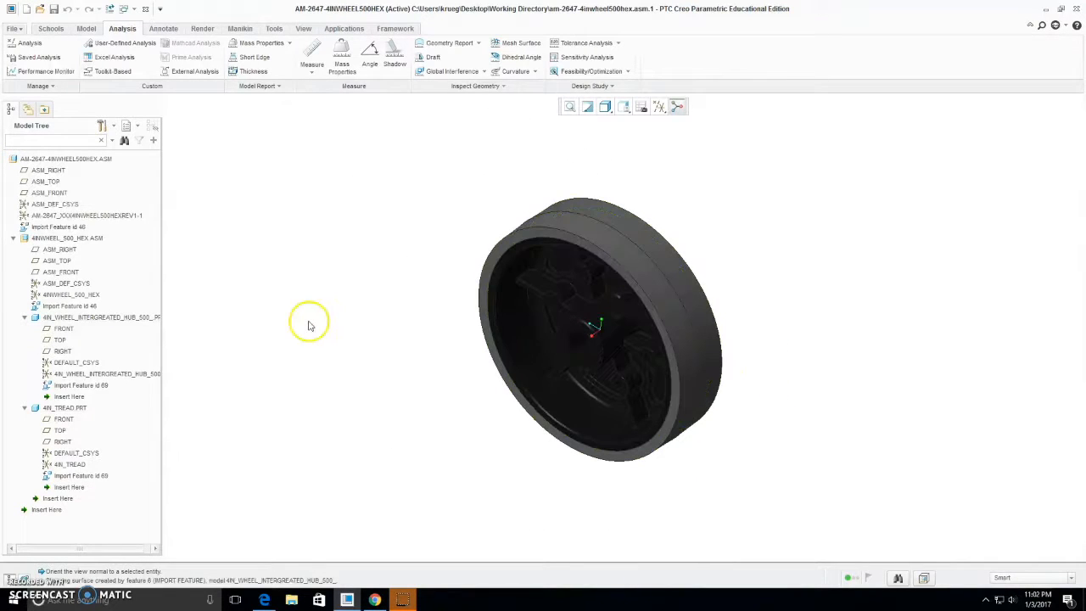
{"action": "left_click", "coordinate": [99, 317]}
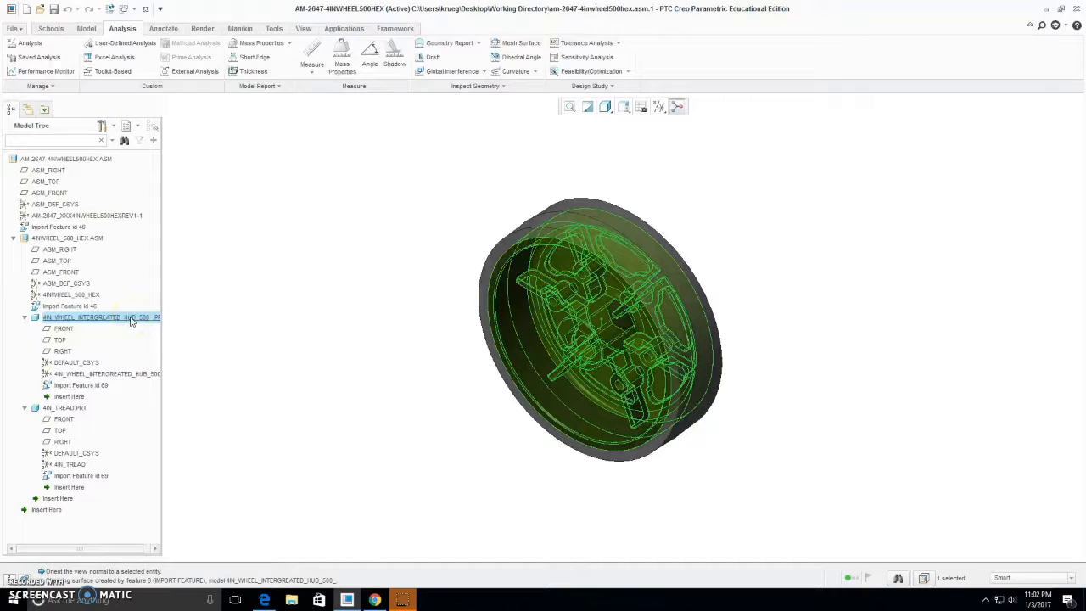
{"action": "right_click", "coordinate": [81, 317]}
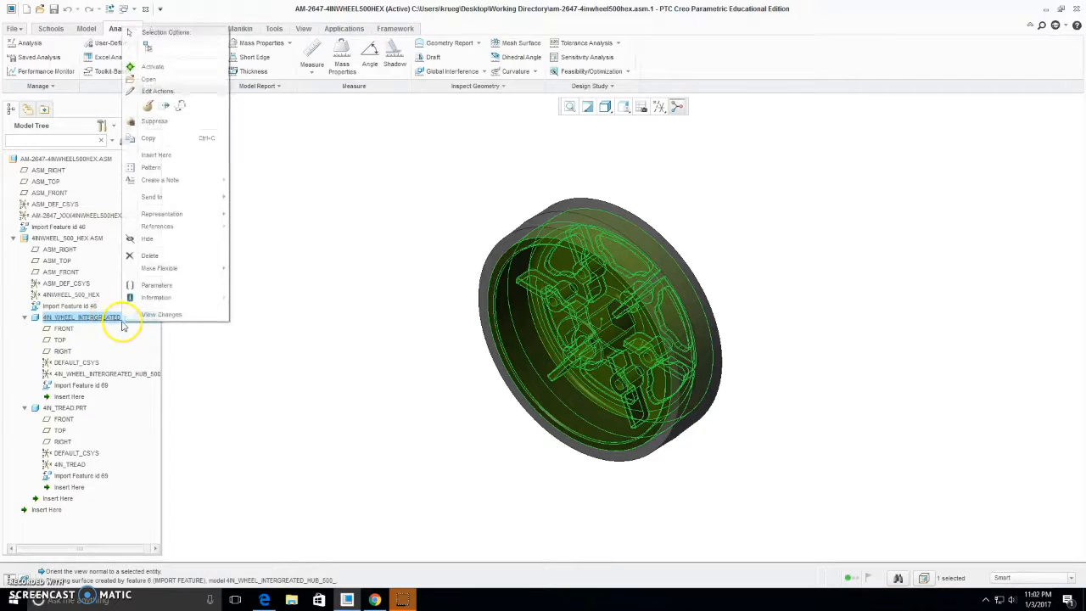
{"action": "mouse_move", "coordinate": [135, 139]}
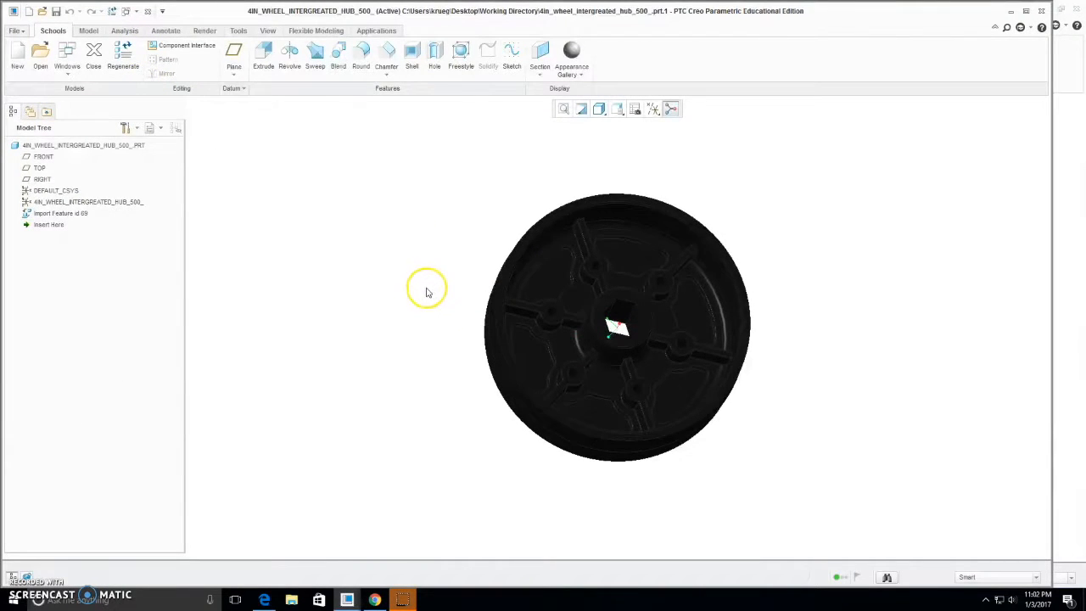
Orient the hub part face-on and start the Measure tool on its hole geometry
{"action": "left_click_drag", "start_coordinate": [428, 292], "coordinate": [483, 438]}
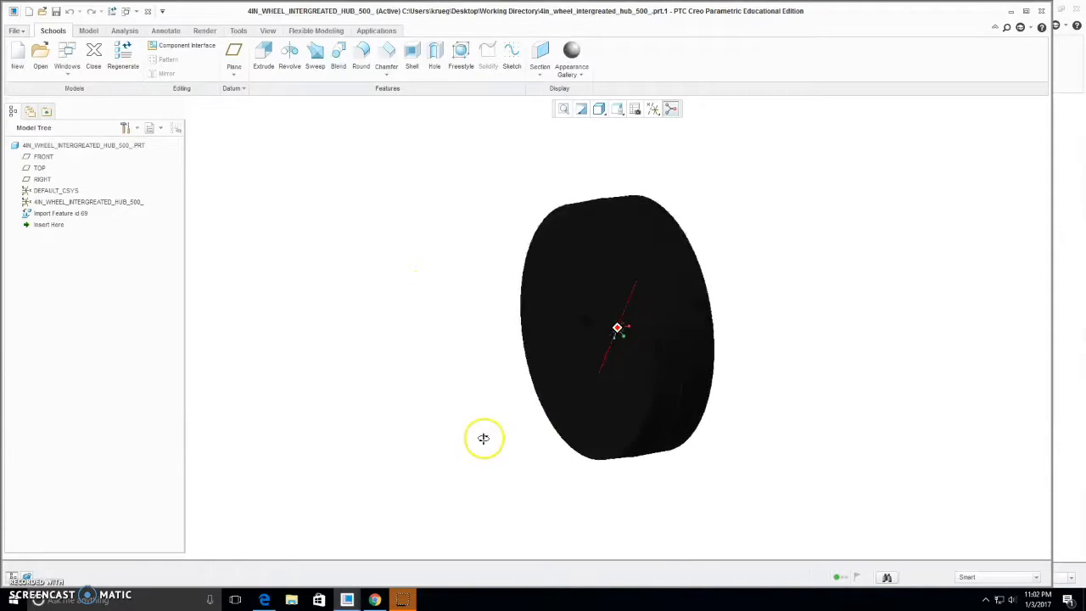
{"action": "left_click_drag", "start_coordinate": [484, 438], "coordinate": [282, 194]}
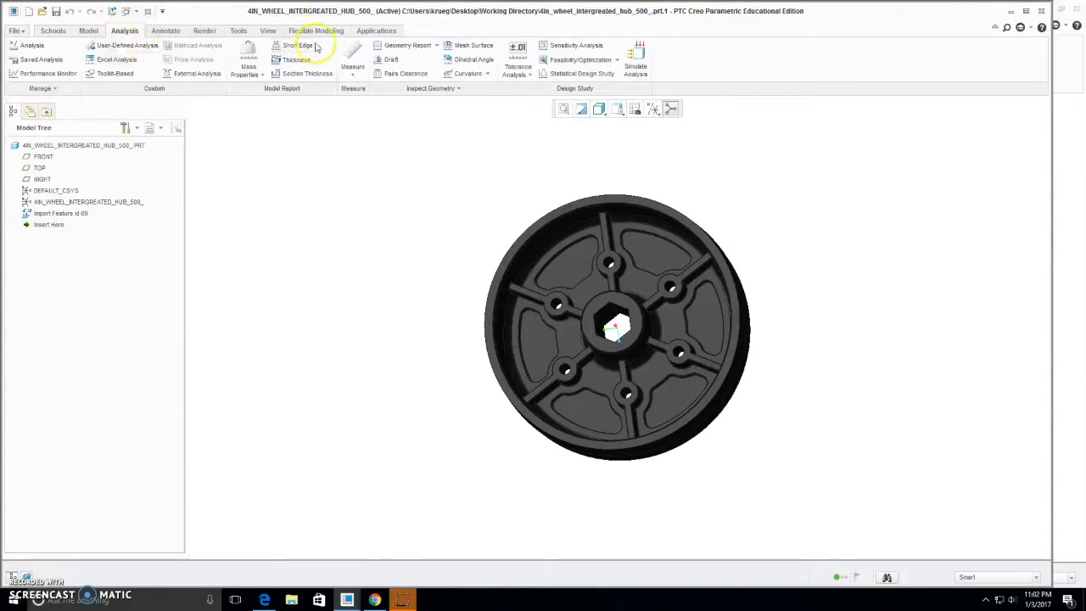
{"action": "left_click", "coordinate": [353, 59]}
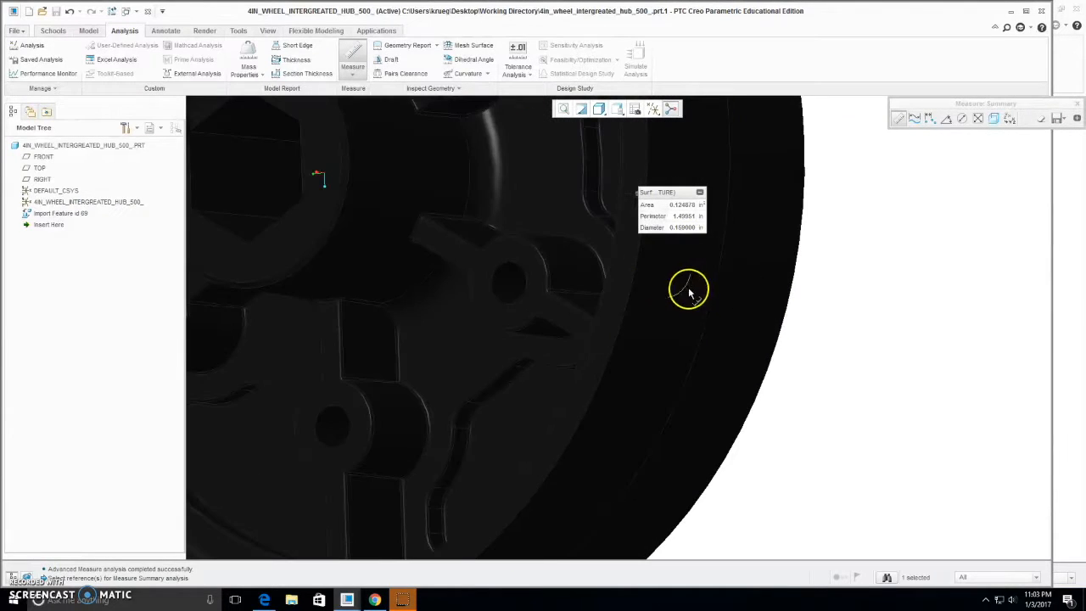
Measure the distance from the bolt hole surface to the outer rim edge and review the summary
{"action": "left_click", "coordinate": [694, 314]}
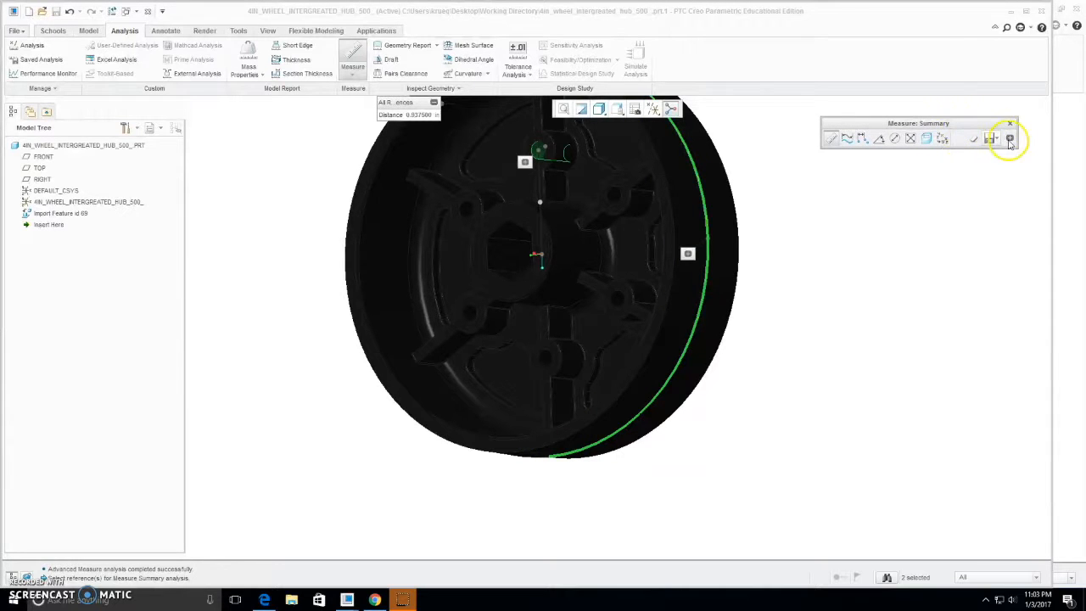
{"action": "left_click", "coordinate": [1009, 139]}
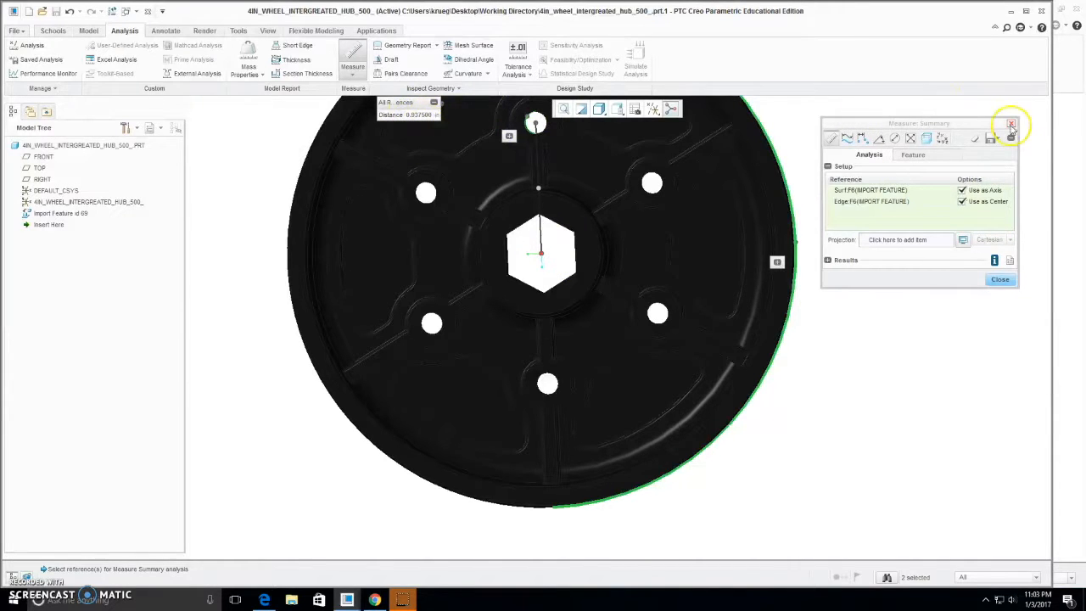
{"action": "left_click", "coordinate": [1011, 124]}
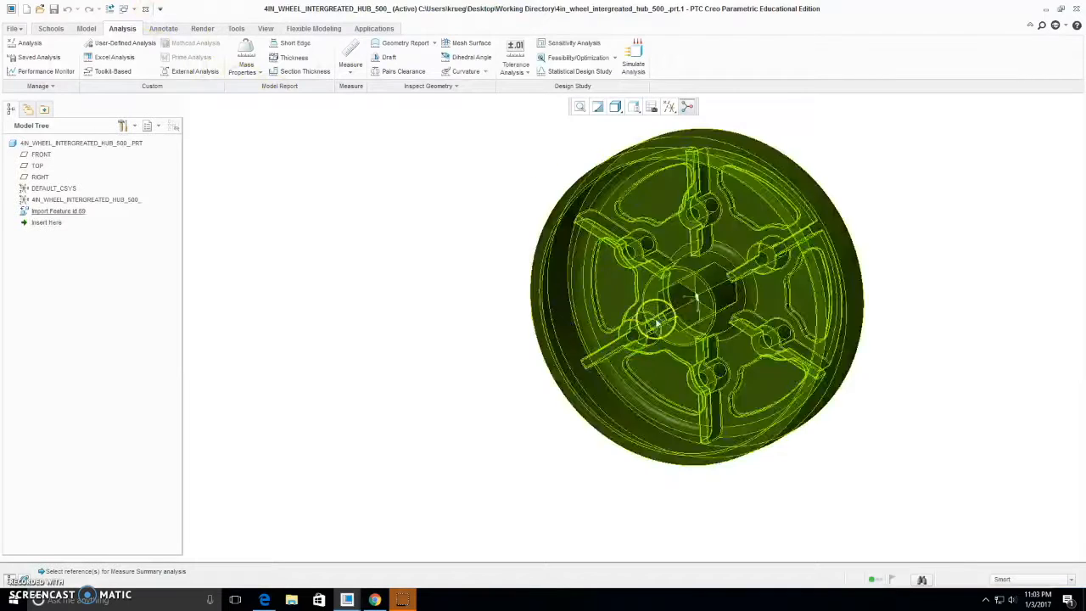
Constrain DTM1 through the first surface and normal to the second reference, then confirm it
{"action": "left_click_drag", "start_coordinate": [658, 322], "coordinate": [784, 319]}
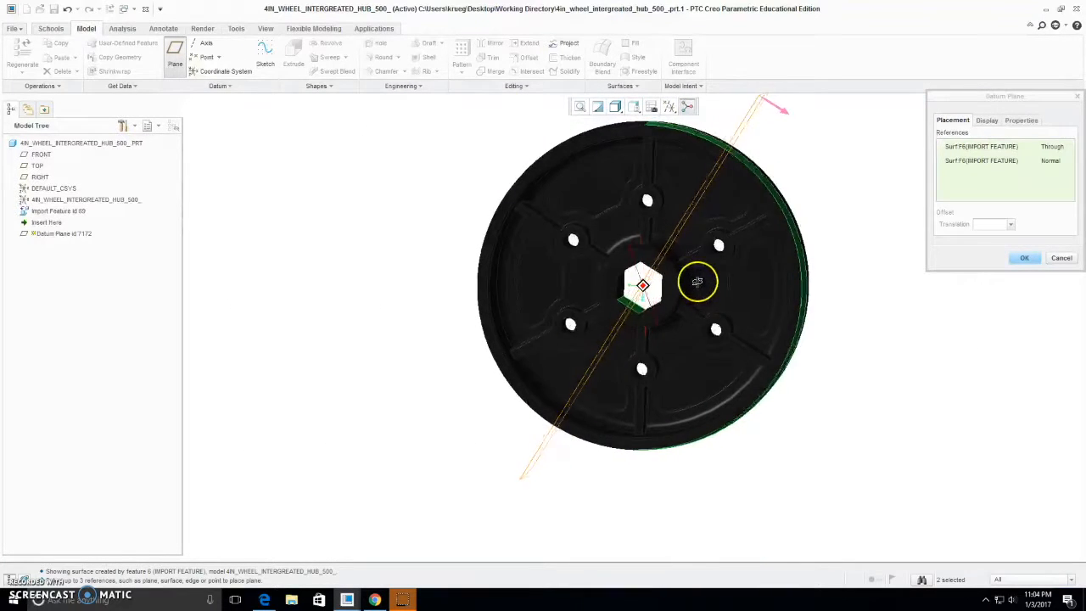
{"action": "left_click", "coordinate": [1052, 160]}
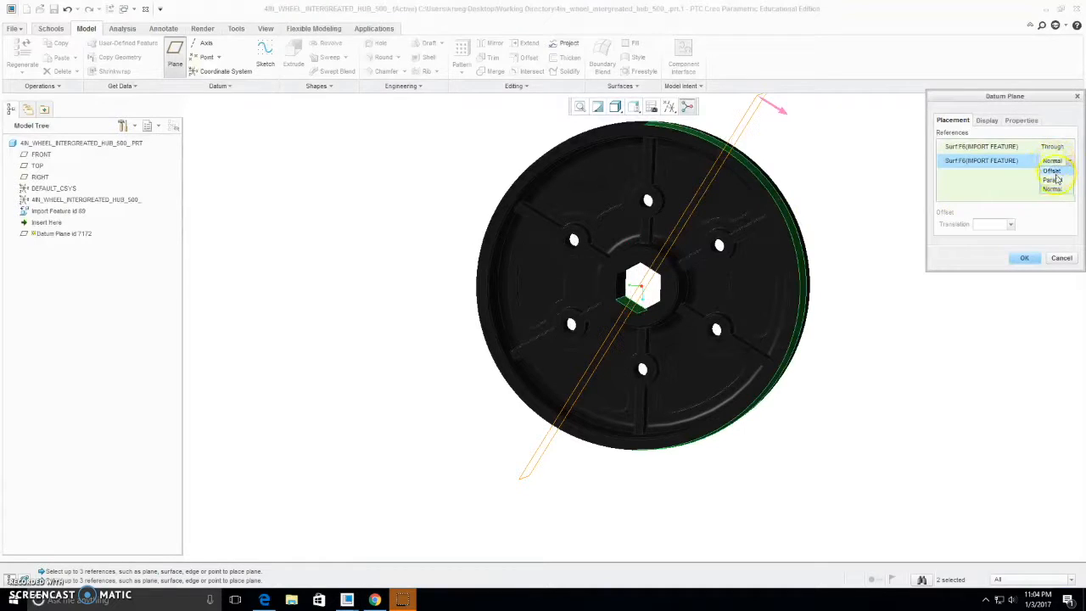
{"action": "left_click", "coordinate": [1052, 146]}
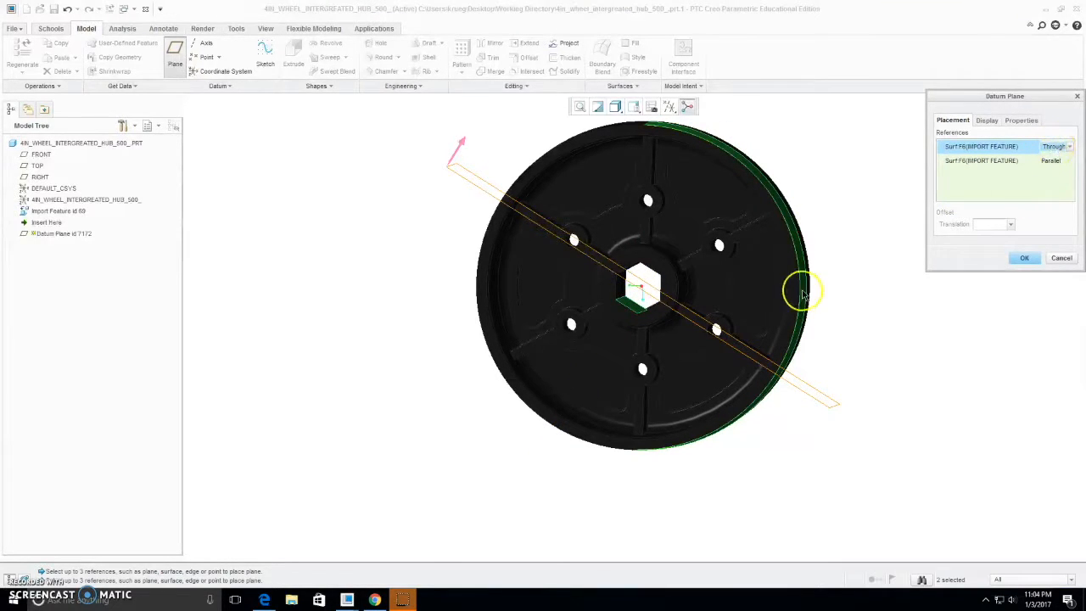
{"action": "left_click", "coordinate": [1052, 161]}
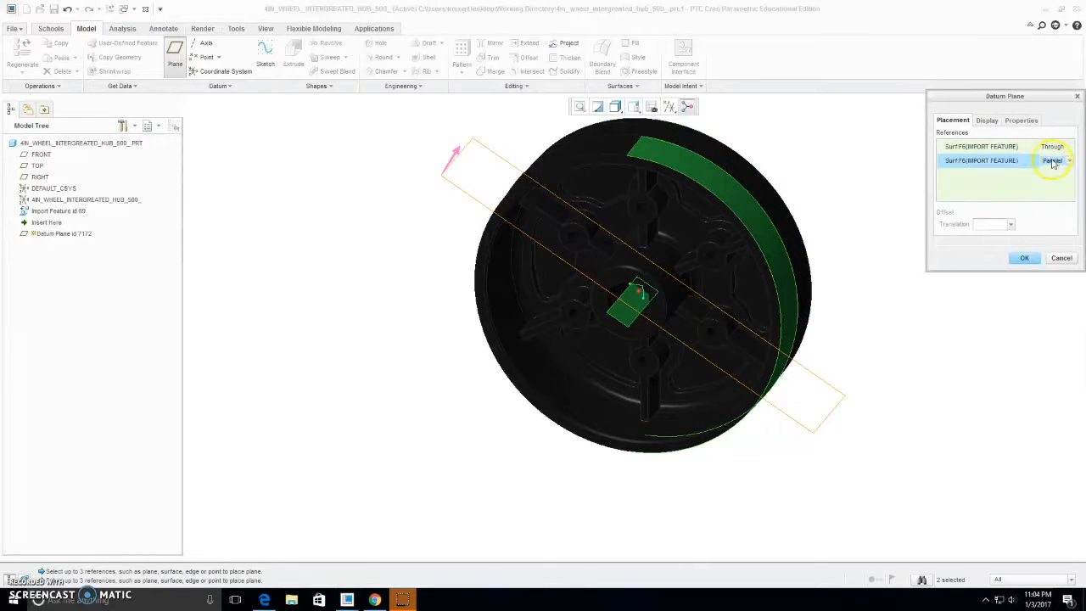
{"action": "left_click", "coordinate": [1052, 160]}
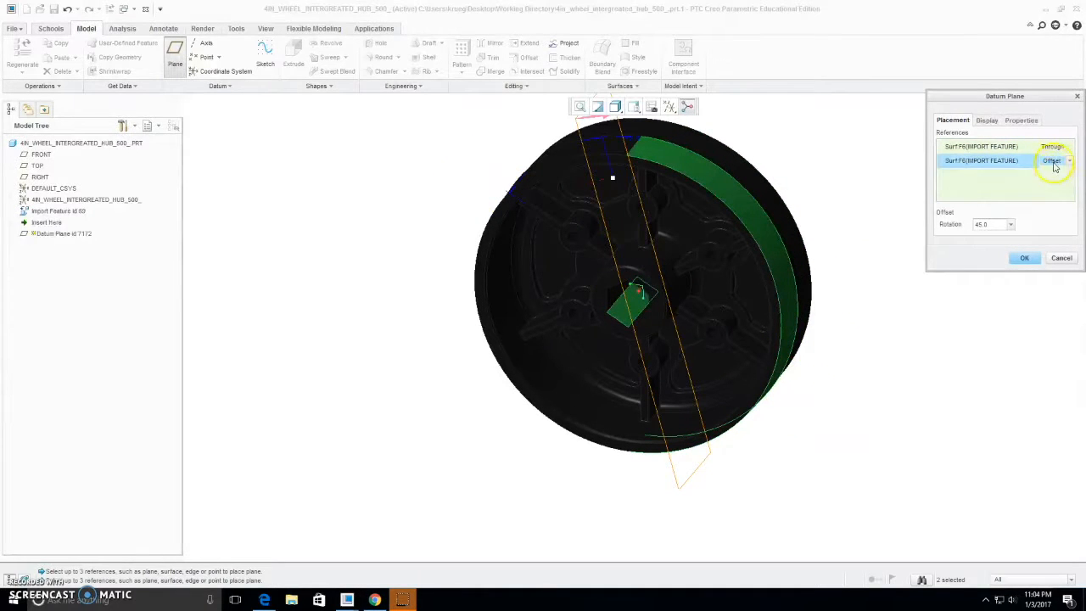
{"action": "left_click", "coordinate": [1052, 160]}
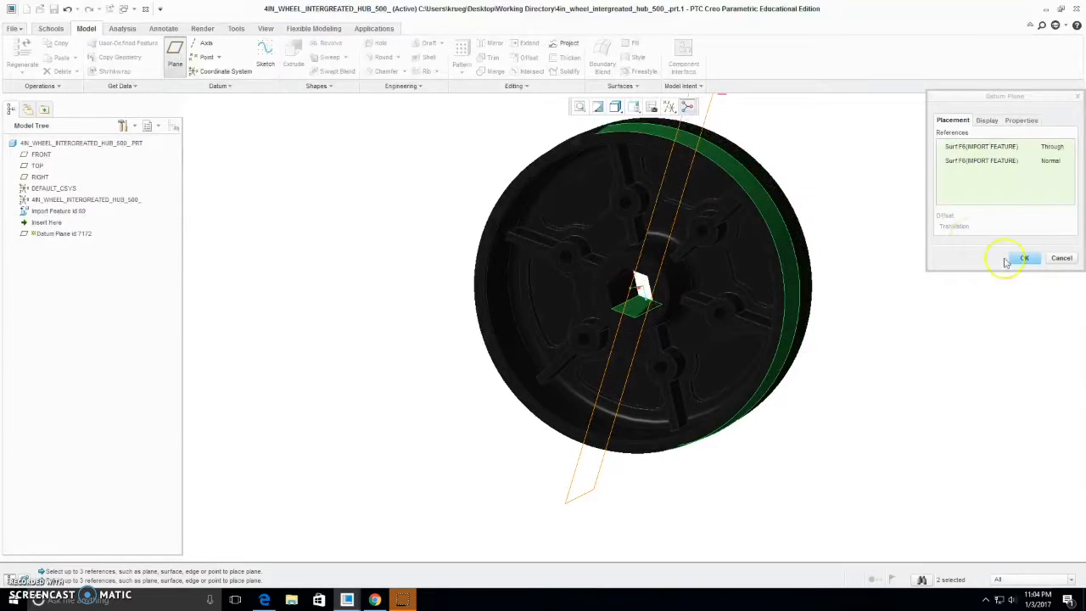
{"action": "left_click", "coordinate": [1021, 258]}
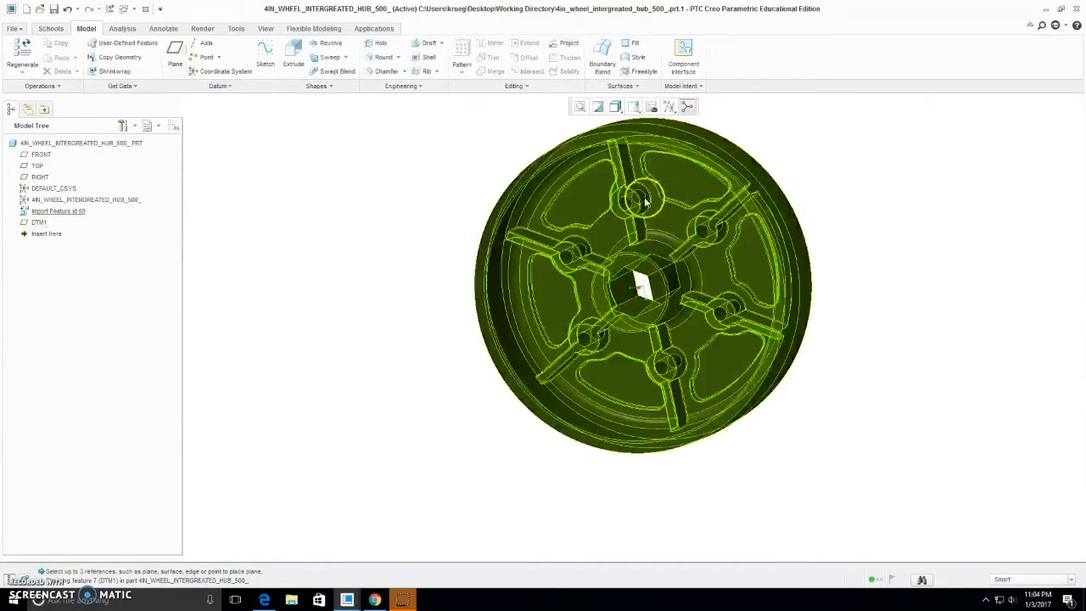
{"action": "left_click", "coordinate": [175, 53]}
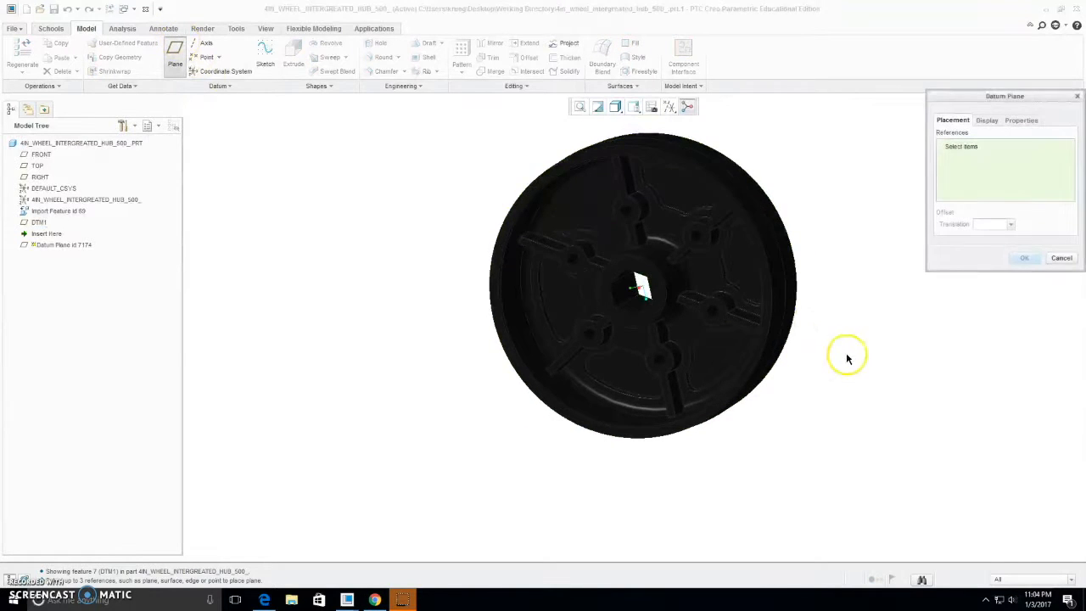
{"action": "left_click", "coordinate": [682, 321]}
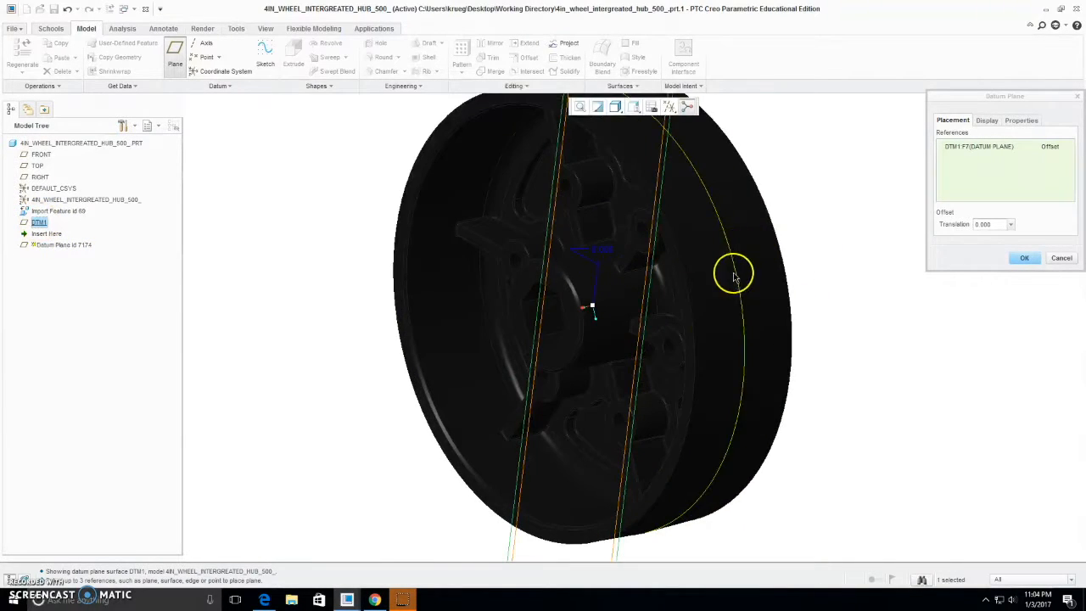
{"action": "left_click_drag", "start_coordinate": [732, 274], "coordinate": [811, 356]}
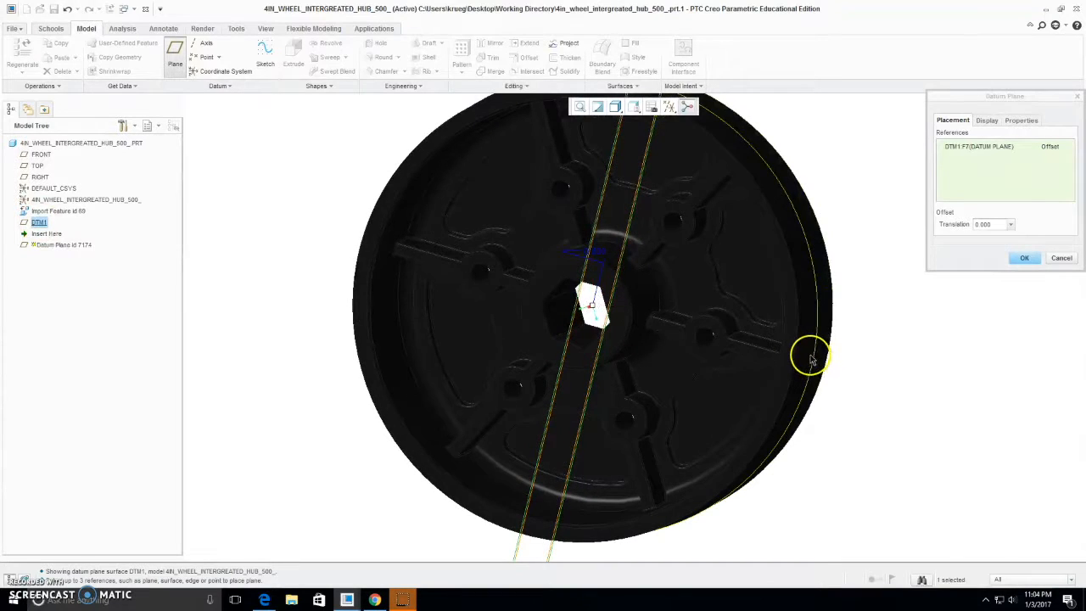
{"action": "left_click_drag", "start_coordinate": [811, 356], "coordinate": [569, 509]}
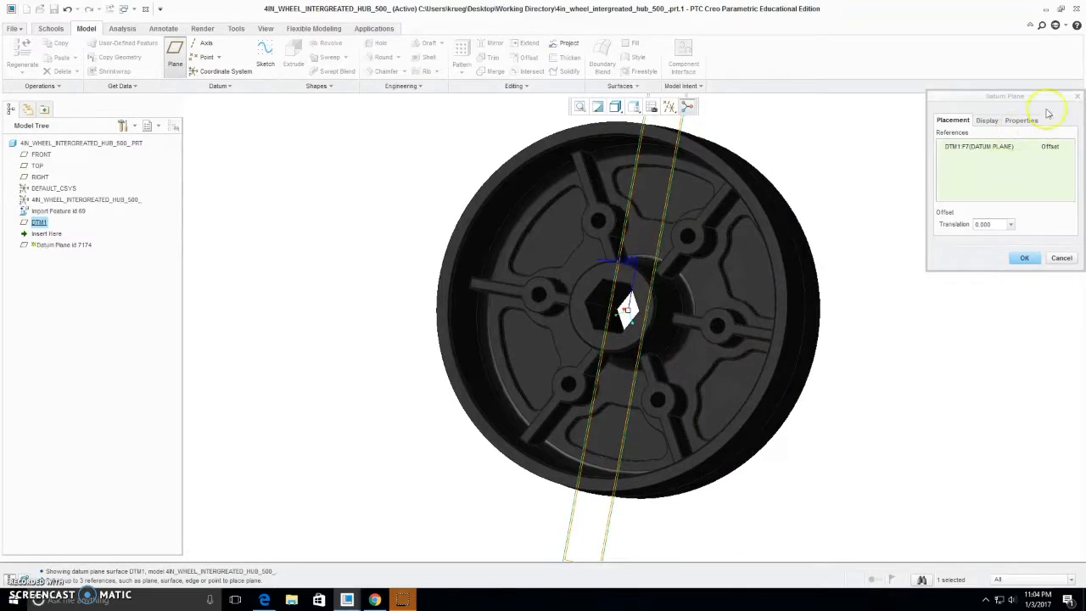
{"action": "left_click", "coordinate": [987, 224]}
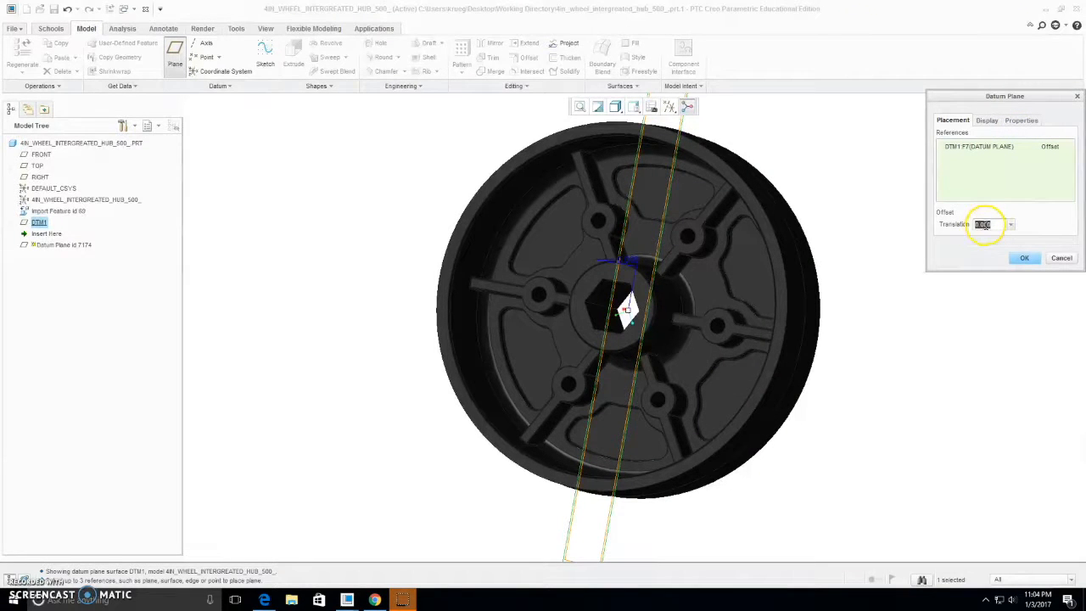
{"action": "type", "text": "2.000"}
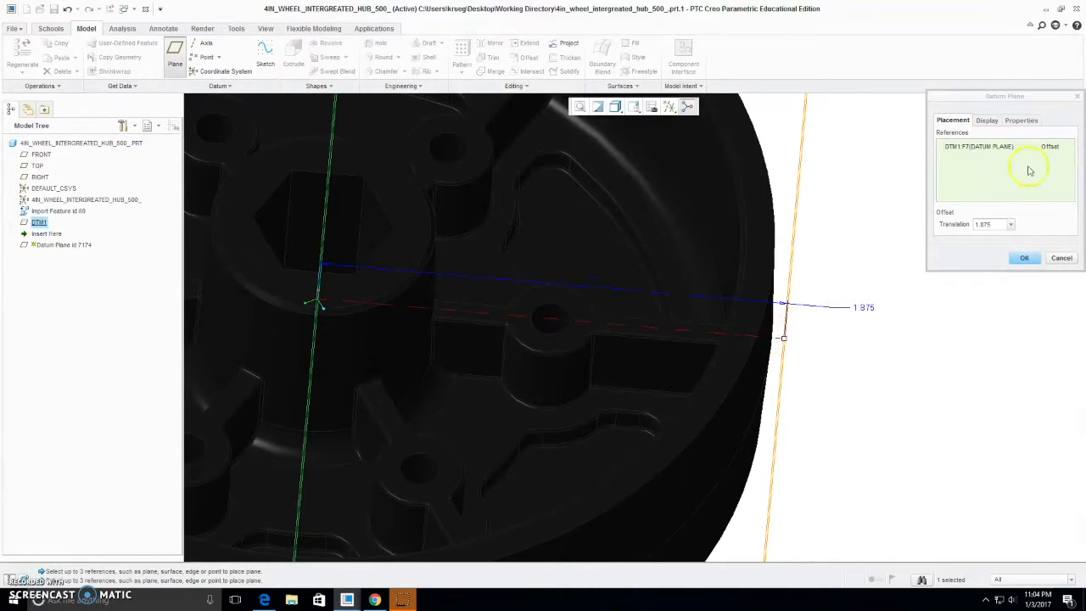
{"action": "left_click", "coordinate": [1062, 257]}
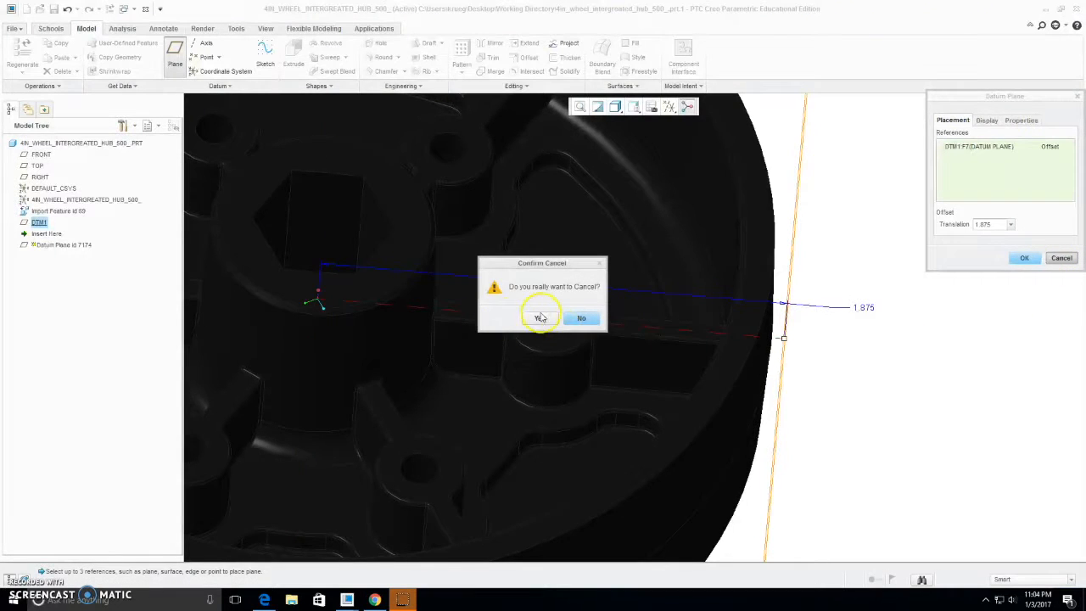
{"action": "left_click", "coordinate": [540, 319]}
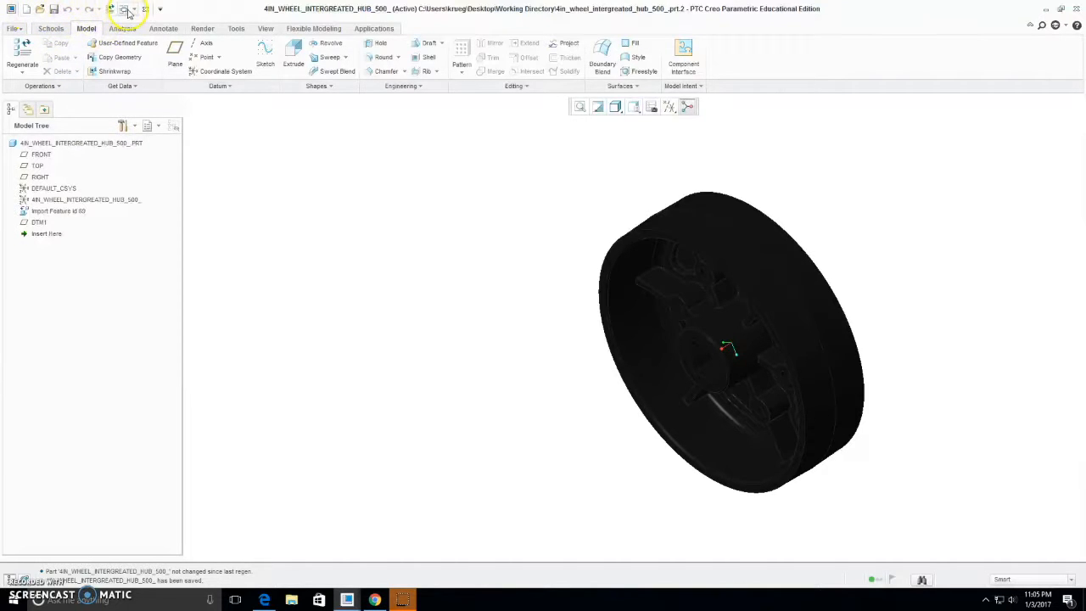
Show the list of open model windows after saving the hub part
{"action": "left_click", "coordinate": [127, 11]}
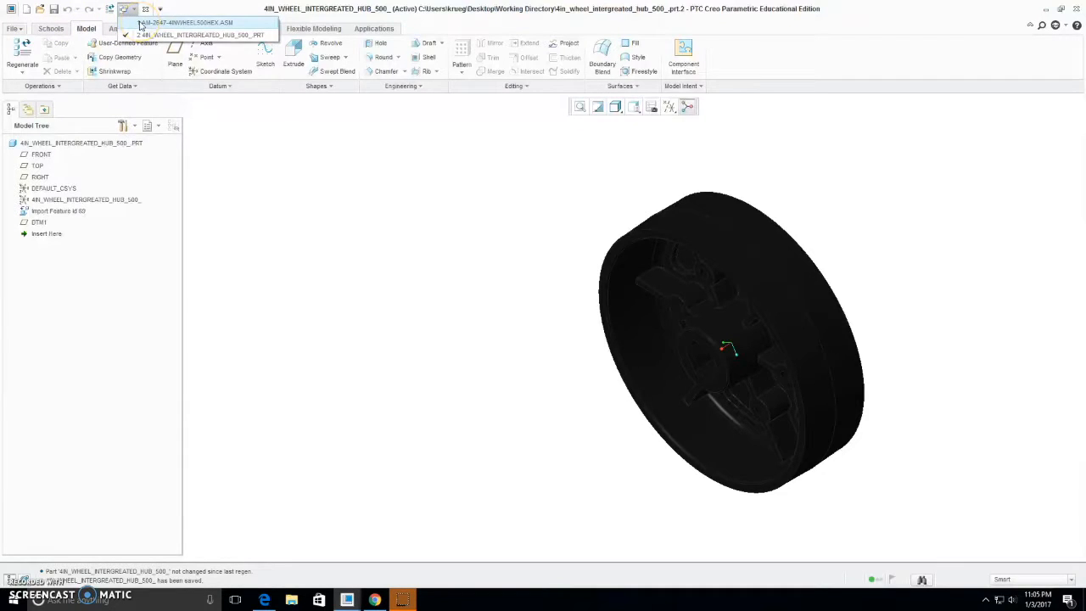